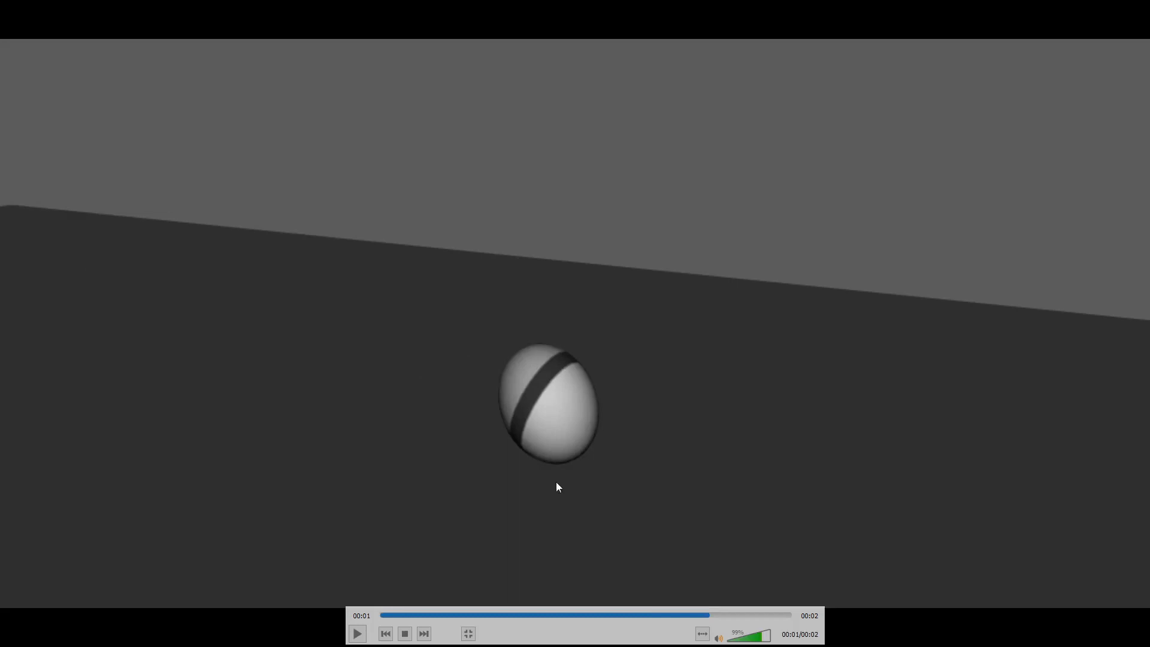
pyautogui.moveTo(563, 524)
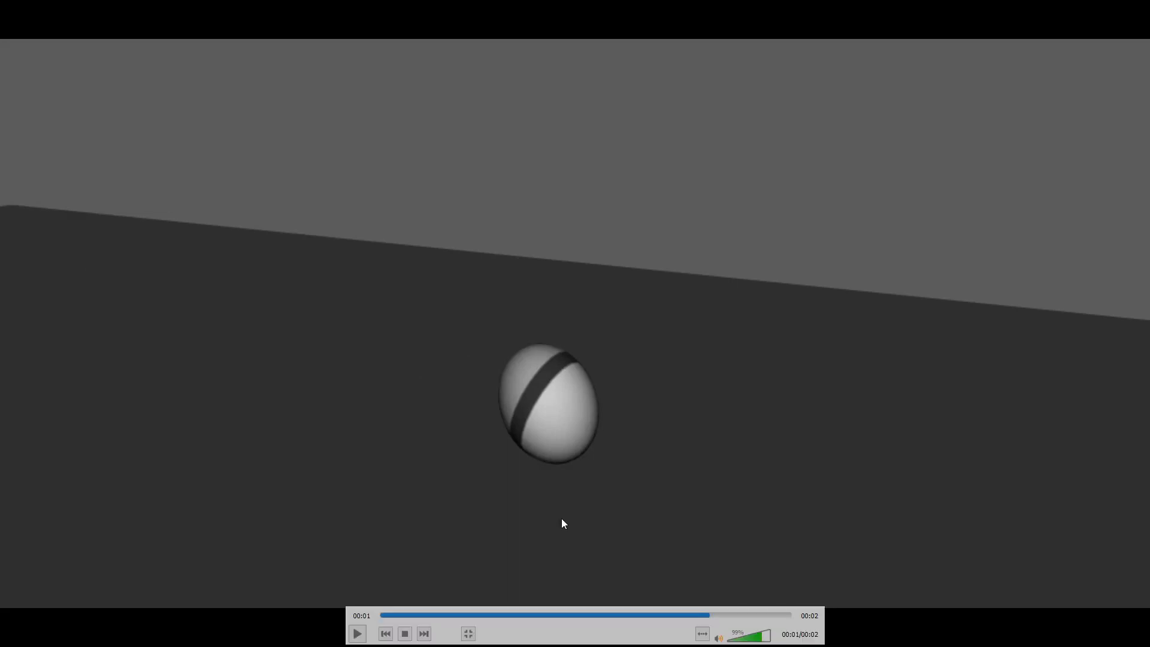
pyautogui.moveTo(613, 395)
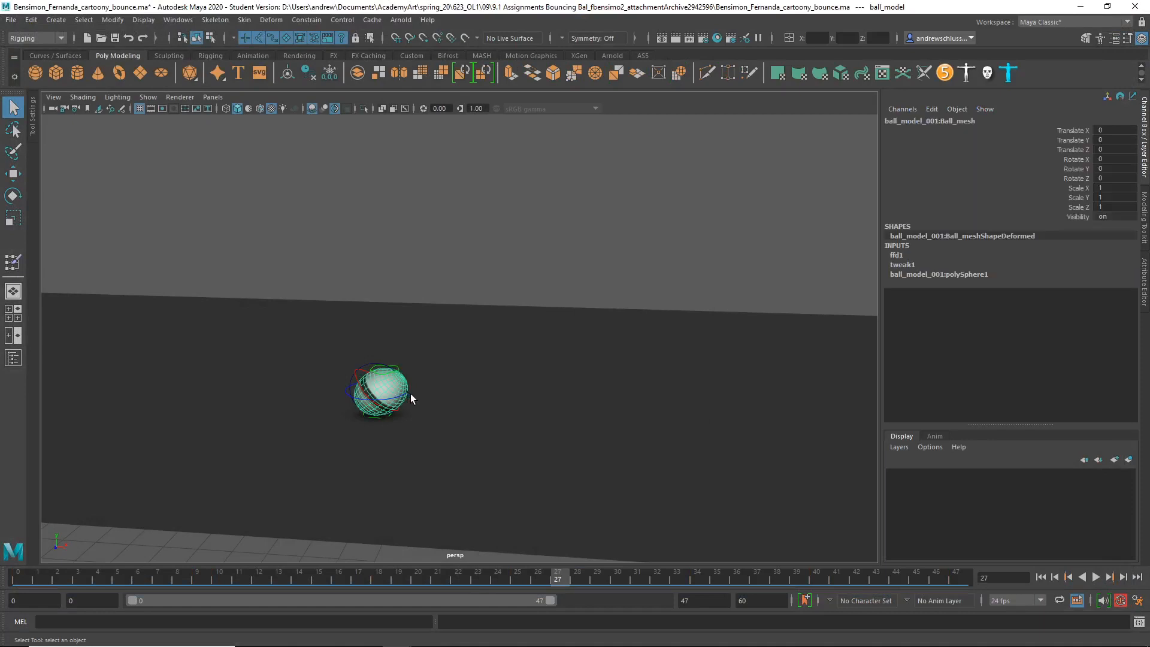
# - Select ball_move_ctrl, inspect its Translate curves in the Graph Editor, then rewind to frame 0
pyautogui.click(378, 391)
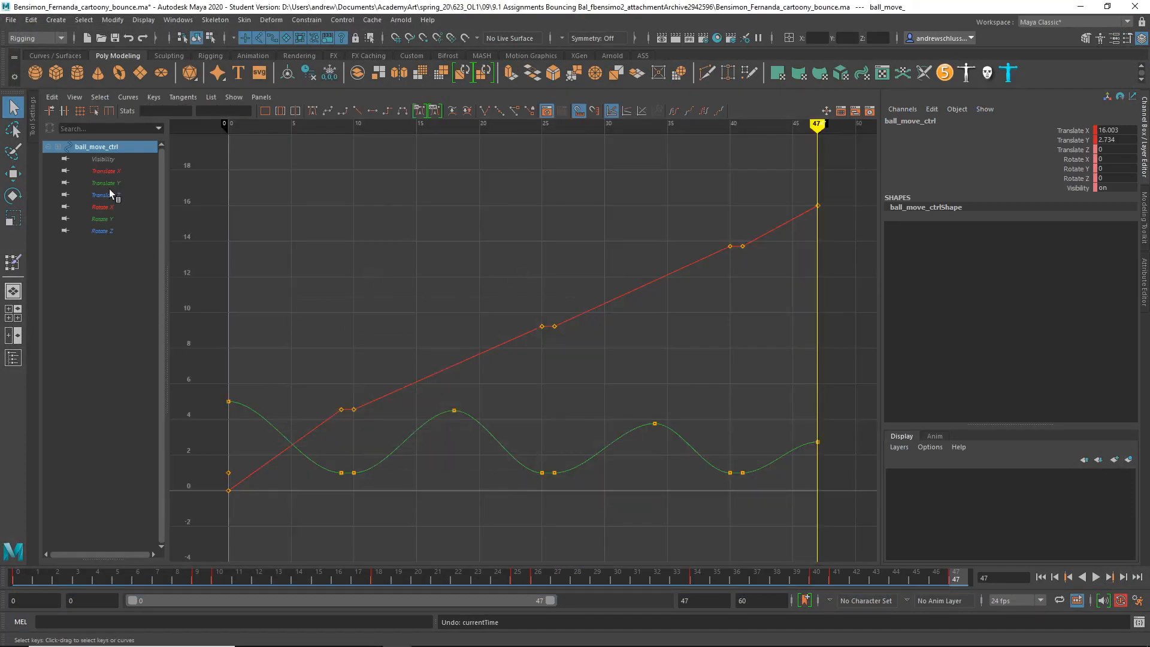
pyautogui.click(105, 183)
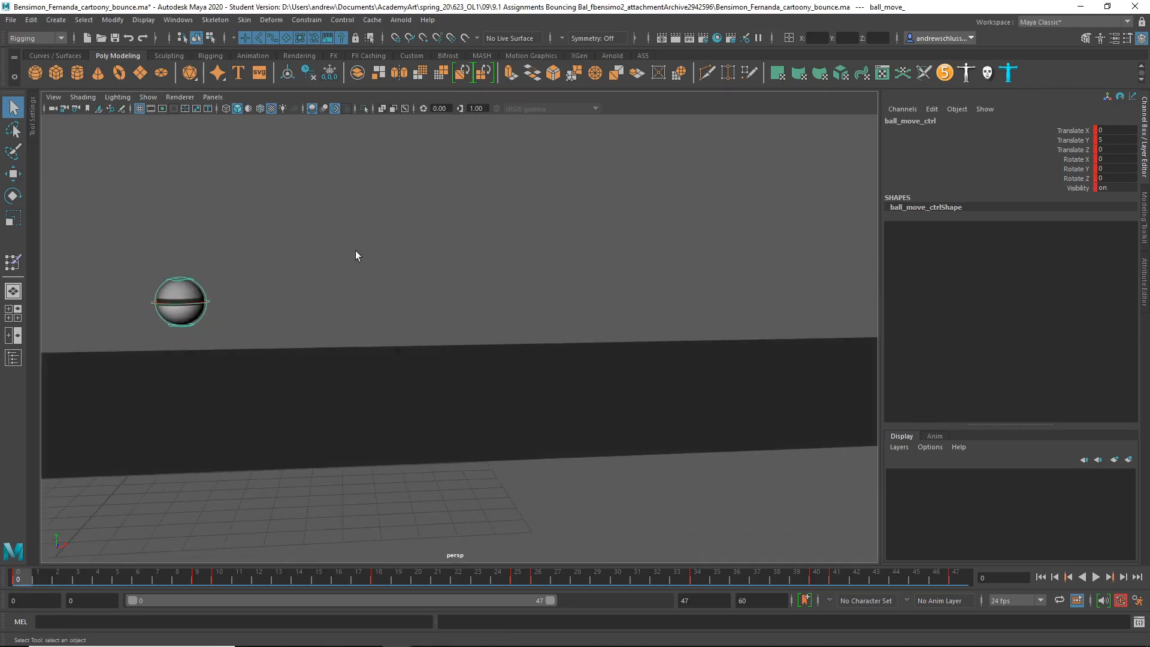
# - Deselect the control, play the bounce, and bring up the 9.1 Assignments folder window
pyautogui.click(352, 193)
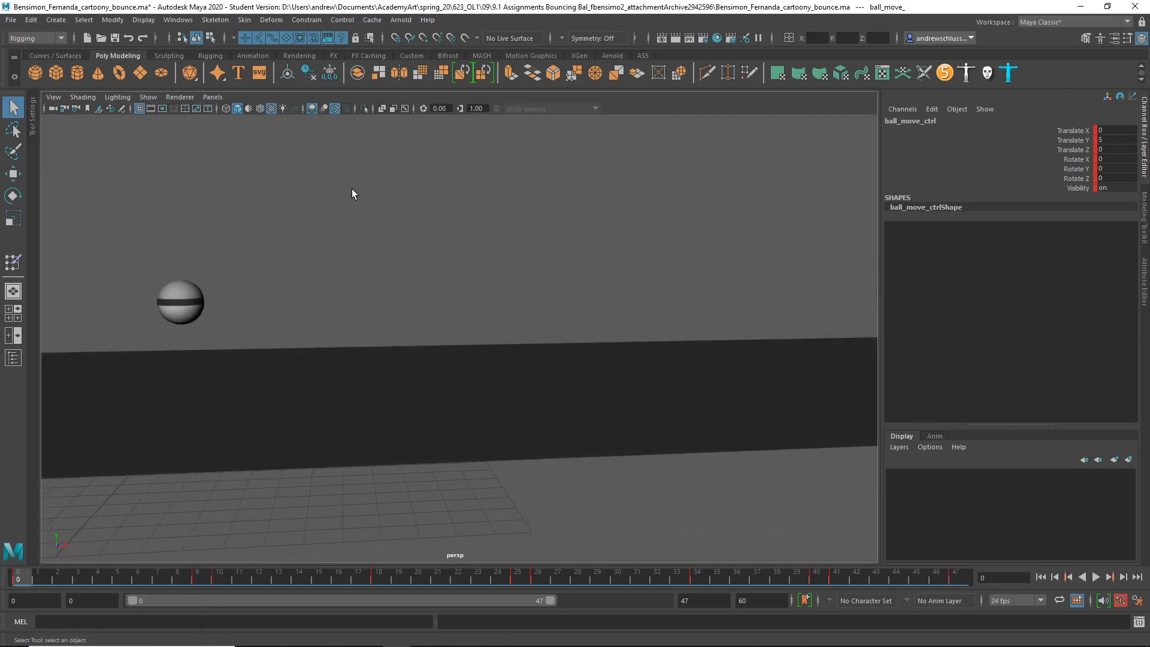
pyautogui.click(1095, 578)
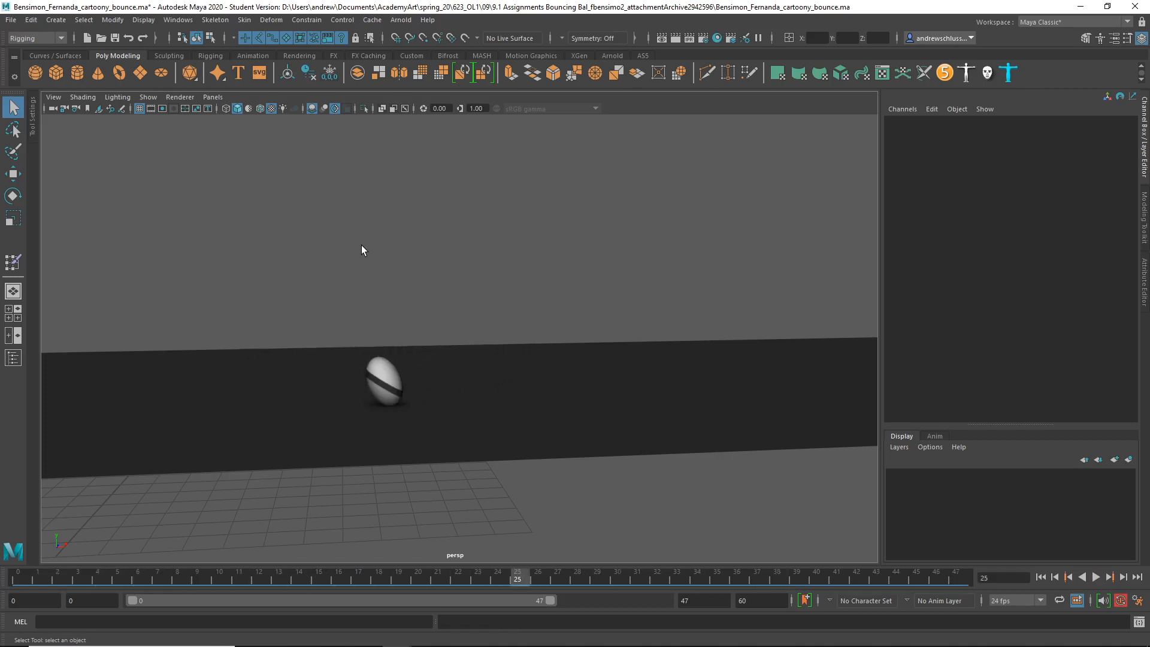
pyautogui.moveTo(317, 259)
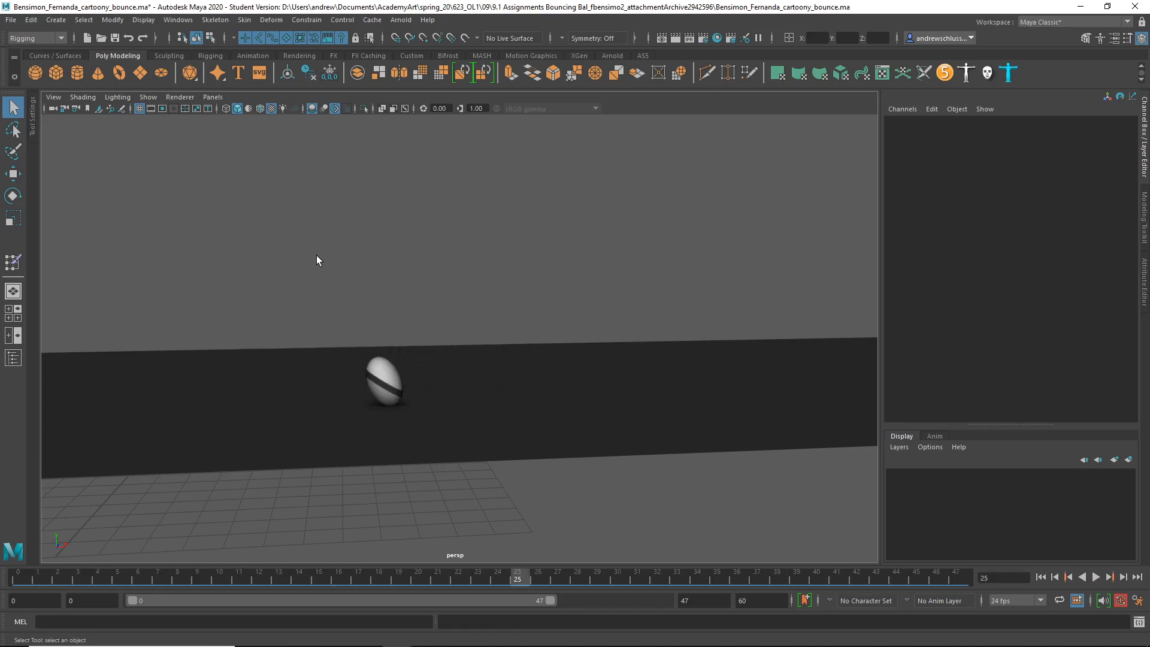
pyautogui.moveTo(328, 255)
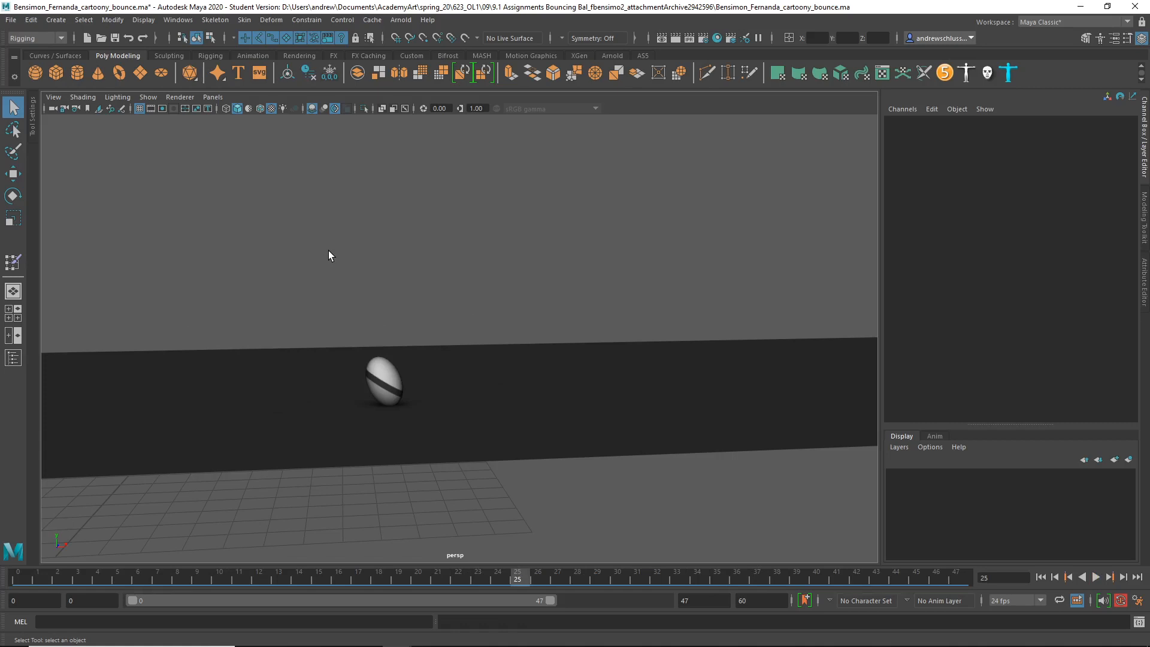
pyautogui.moveTo(429, 300)
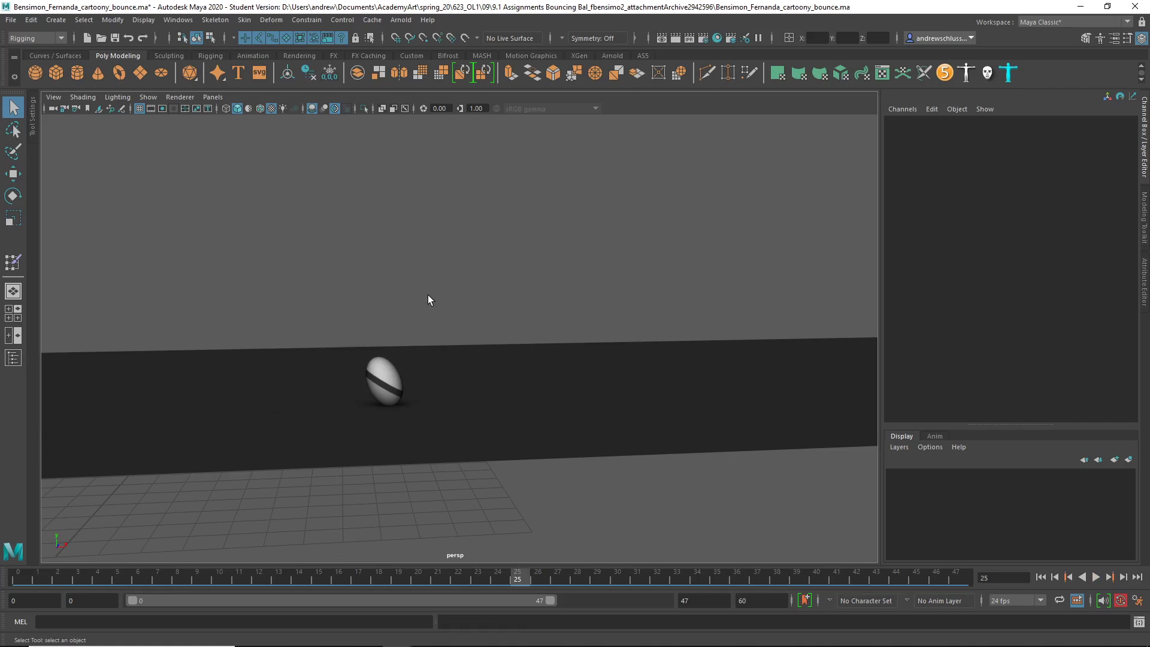
pyautogui.moveTo(479, 387)
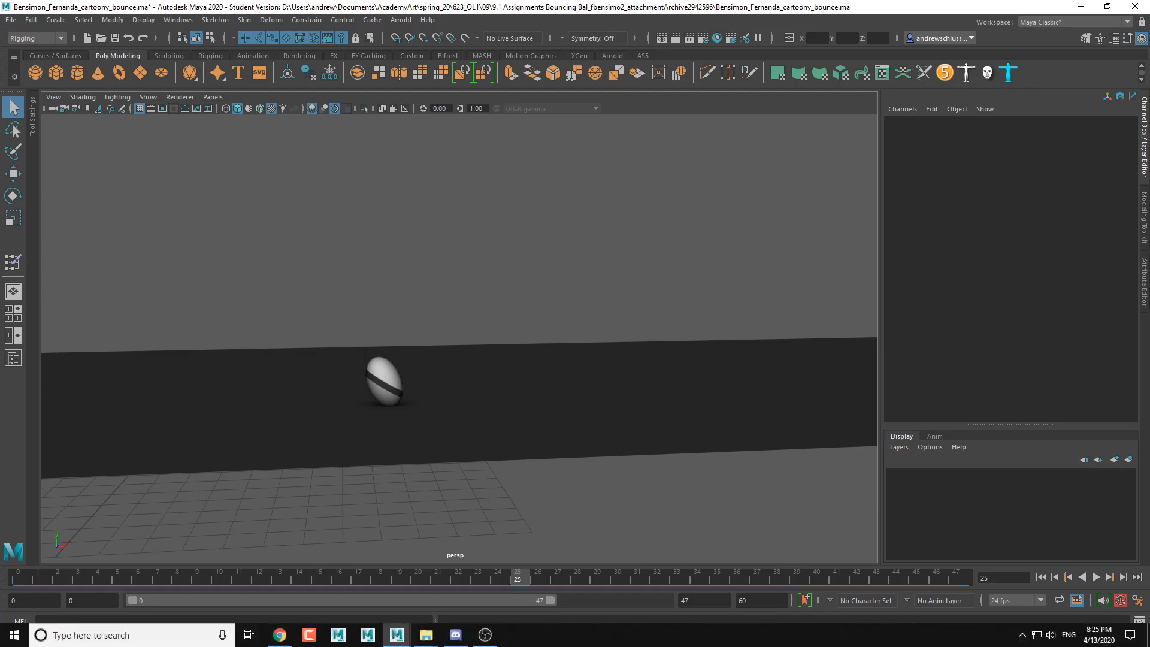
pyautogui.moveTo(424, 634)
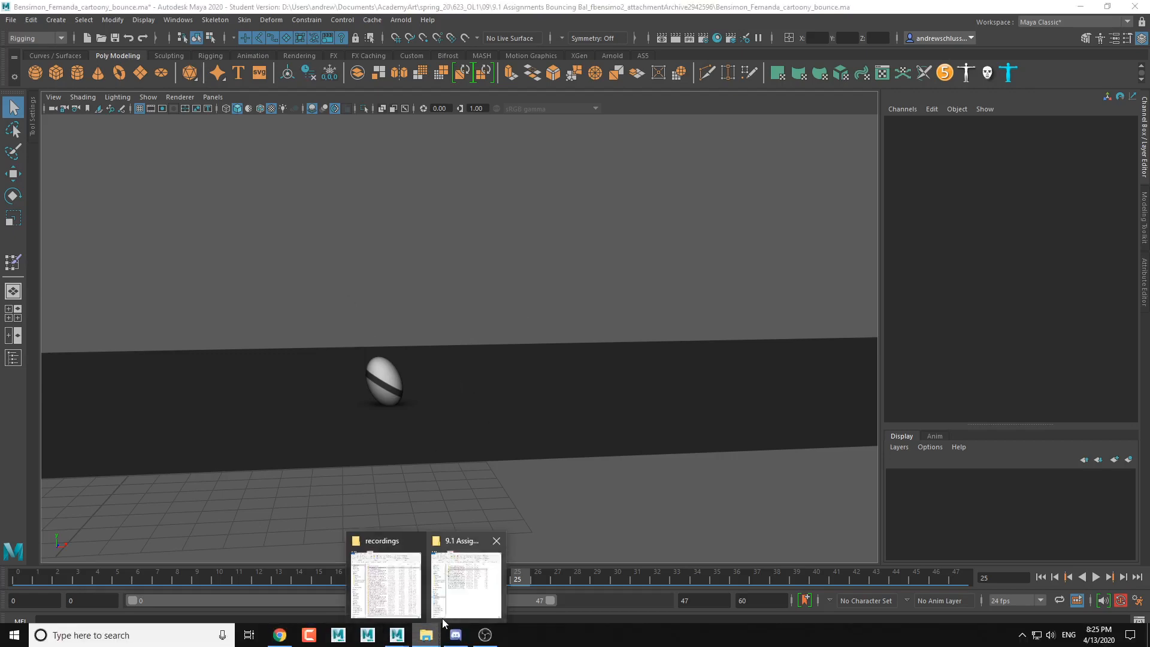
pyautogui.click(464, 579)
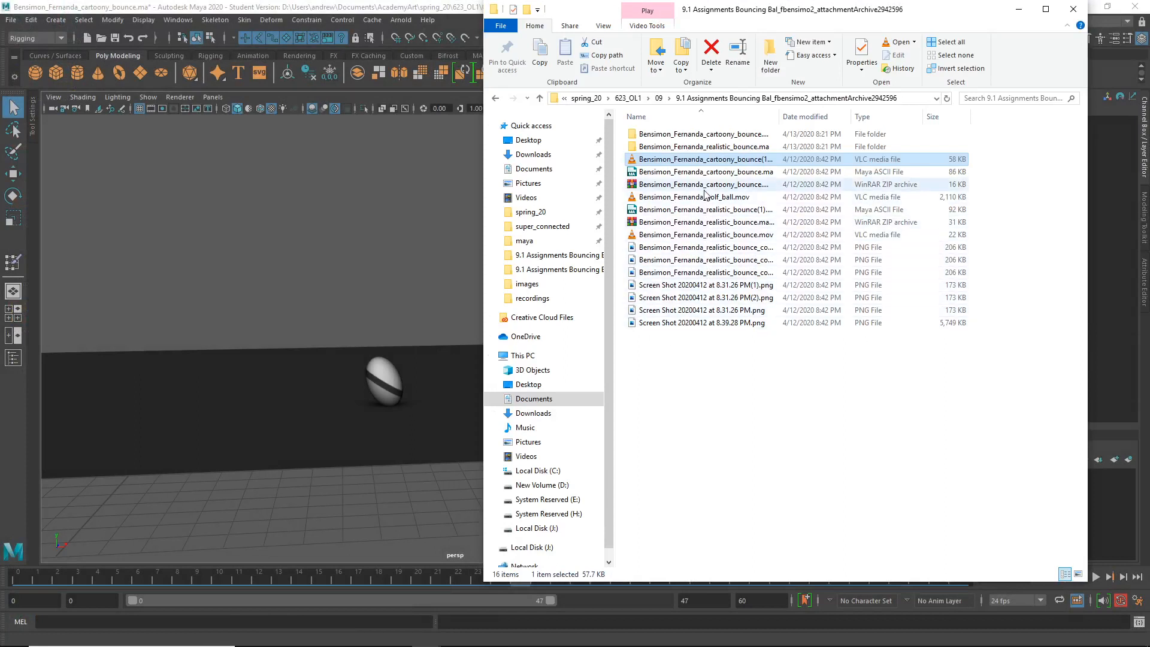
pyautogui.moveTo(694, 197)
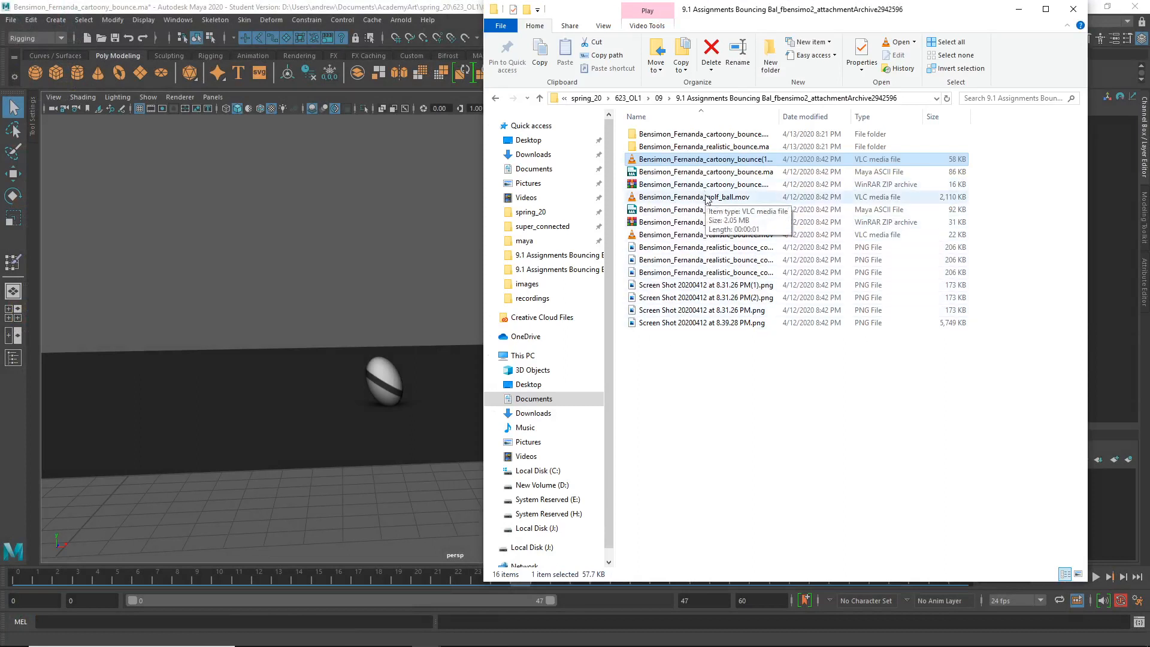
pyautogui.click(705, 234)
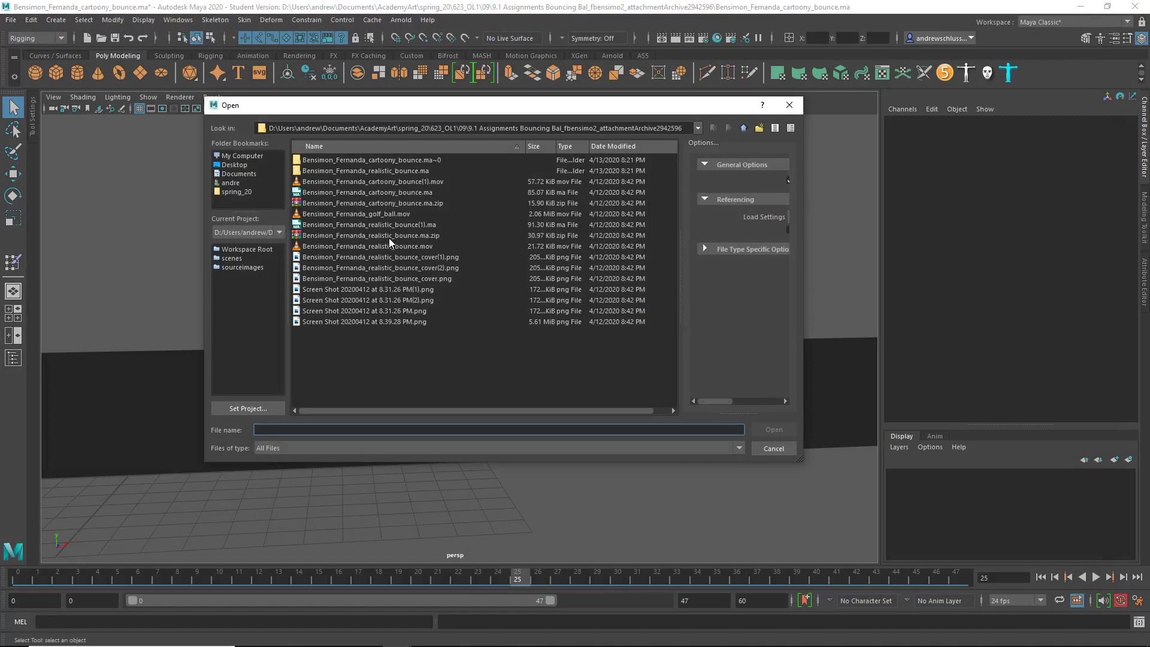
pyautogui.moveTo(392, 231)
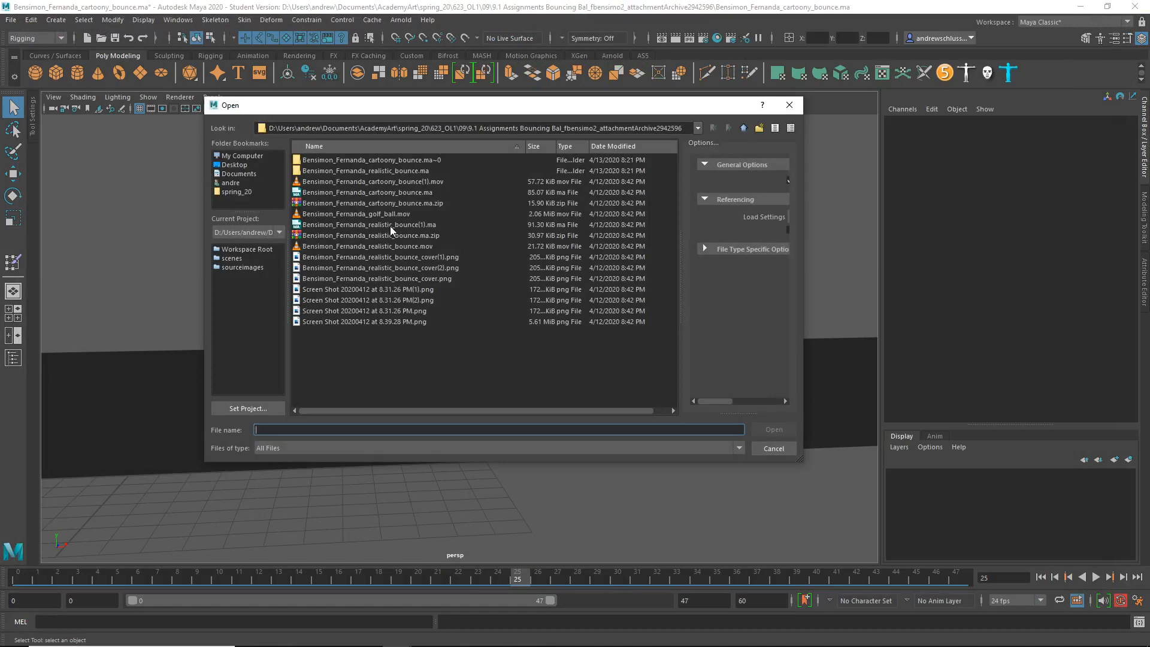
pyautogui.doubleClick(364, 225)
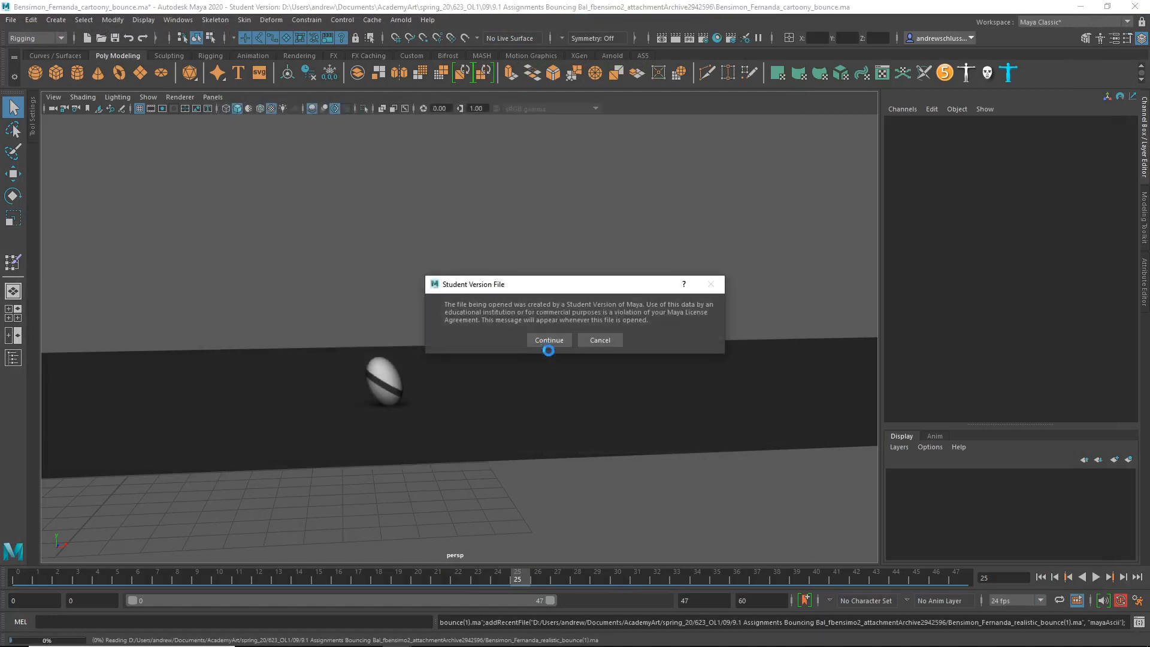
pyautogui.click(547, 340)
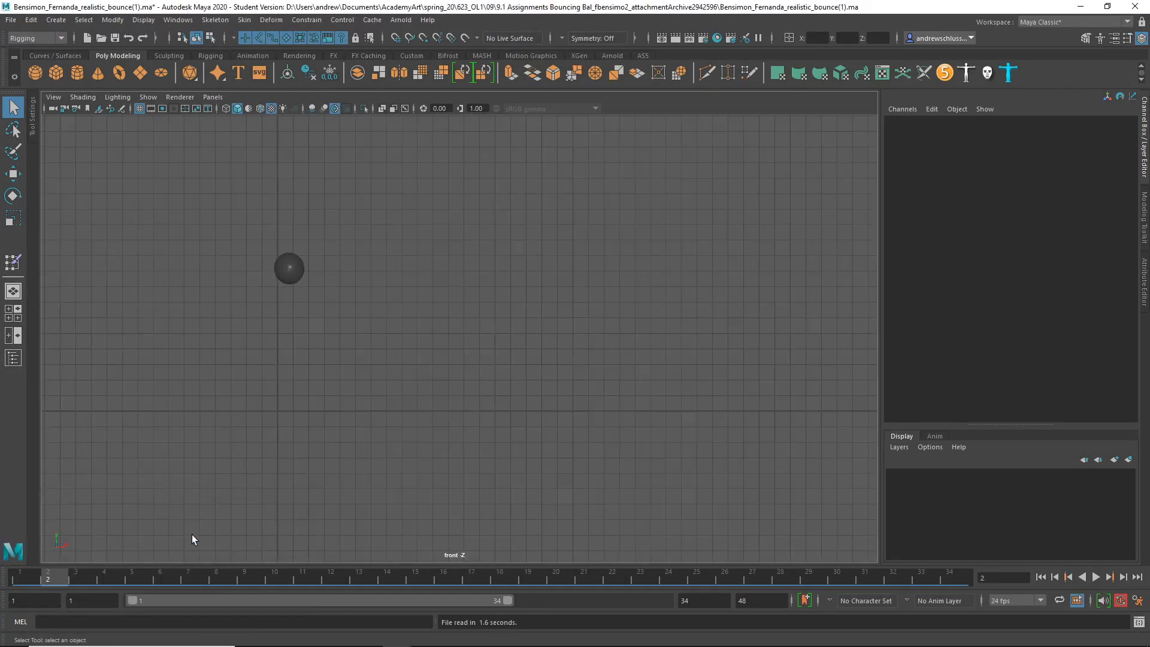
pyautogui.click(216, 578)
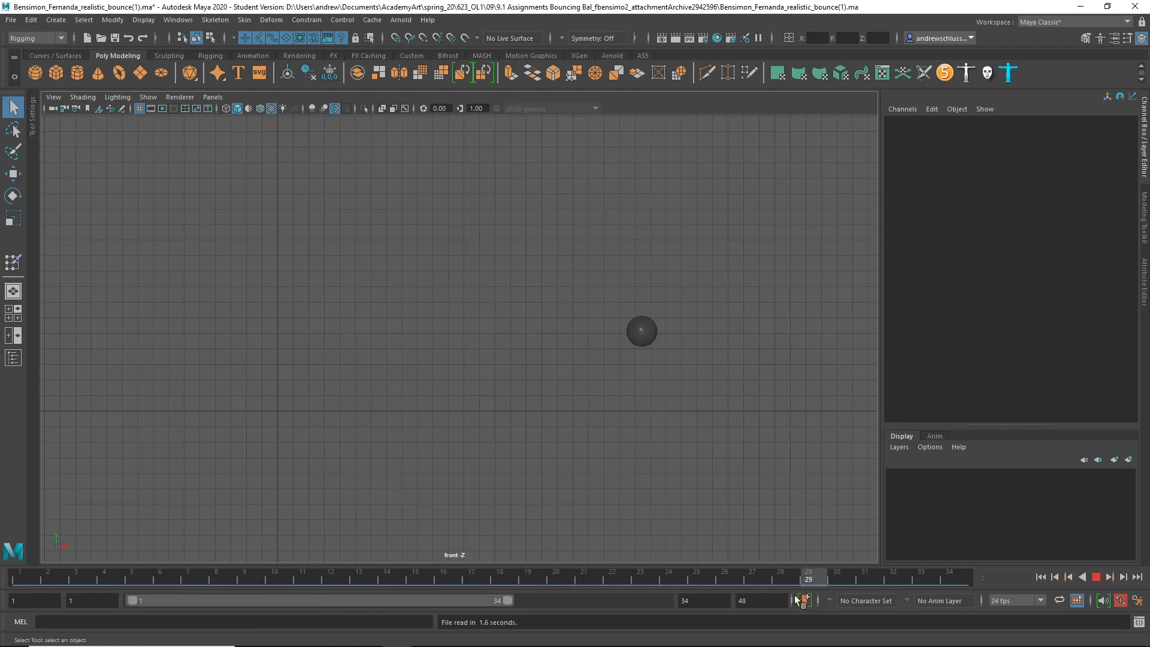
pyautogui.click(1040, 576)
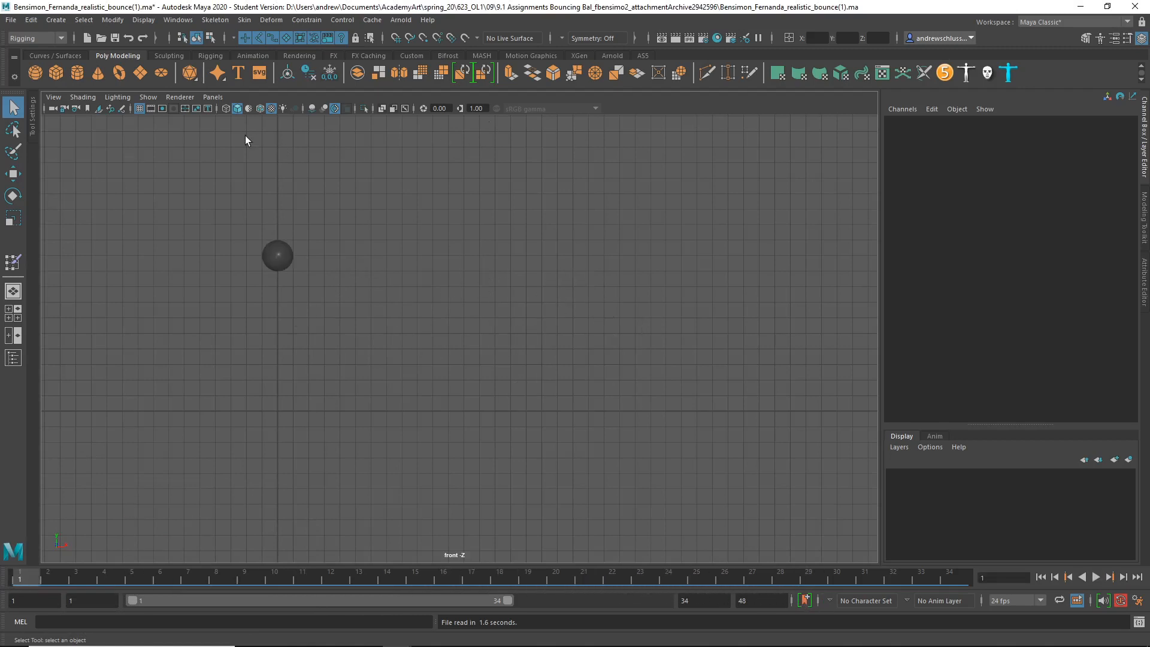
pyautogui.click(277, 255)
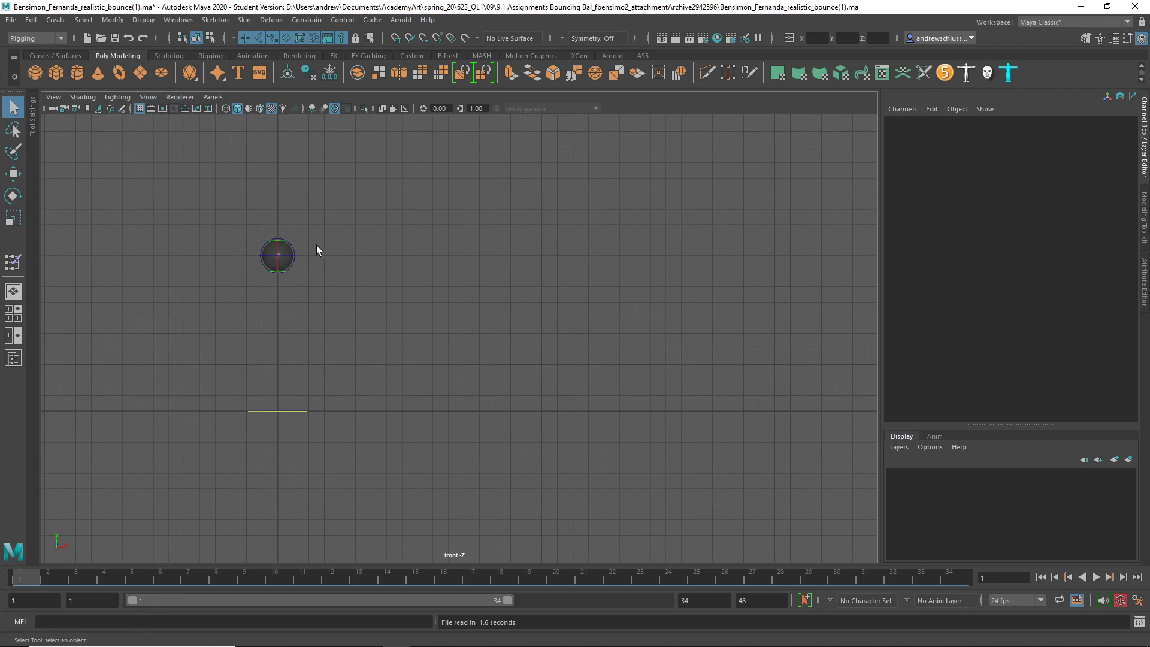
pyautogui.click(277, 255)
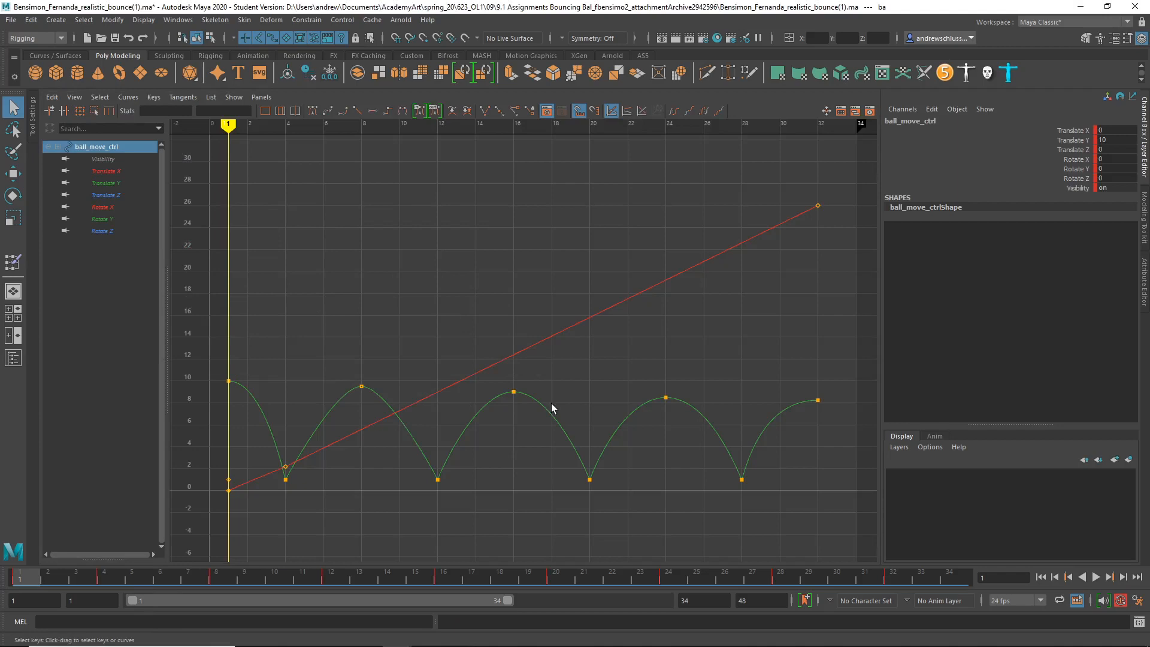
# - Select the final bounce's peak key on the Translate Y curve
pyautogui.click(361, 386)
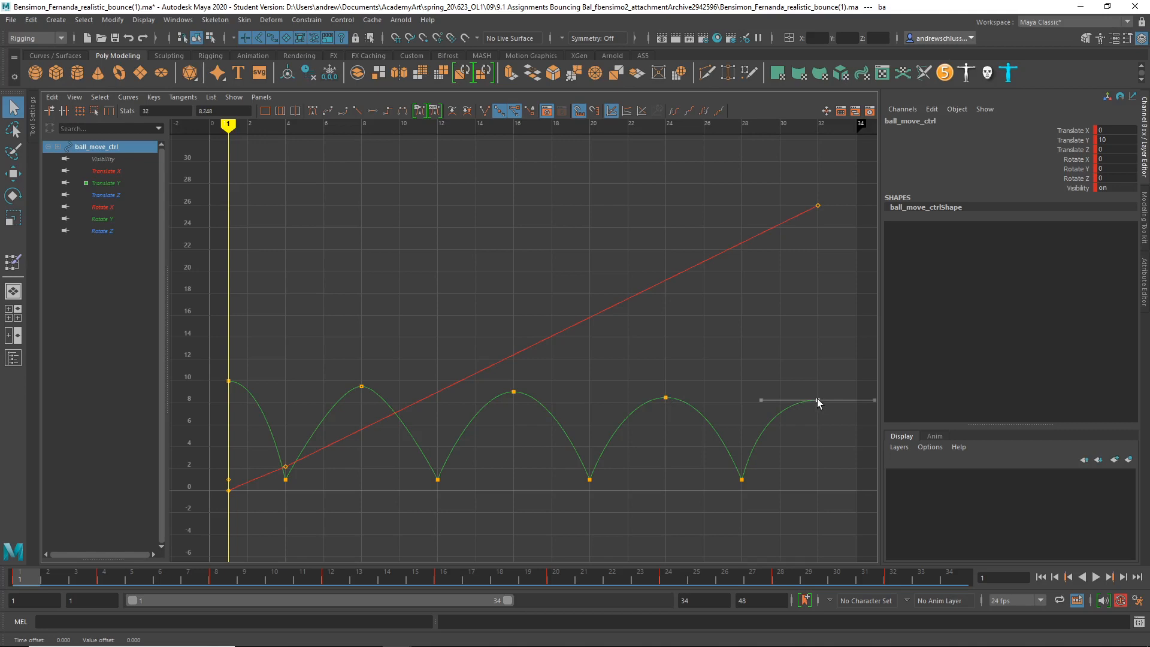
pyautogui.moveTo(680, 382)
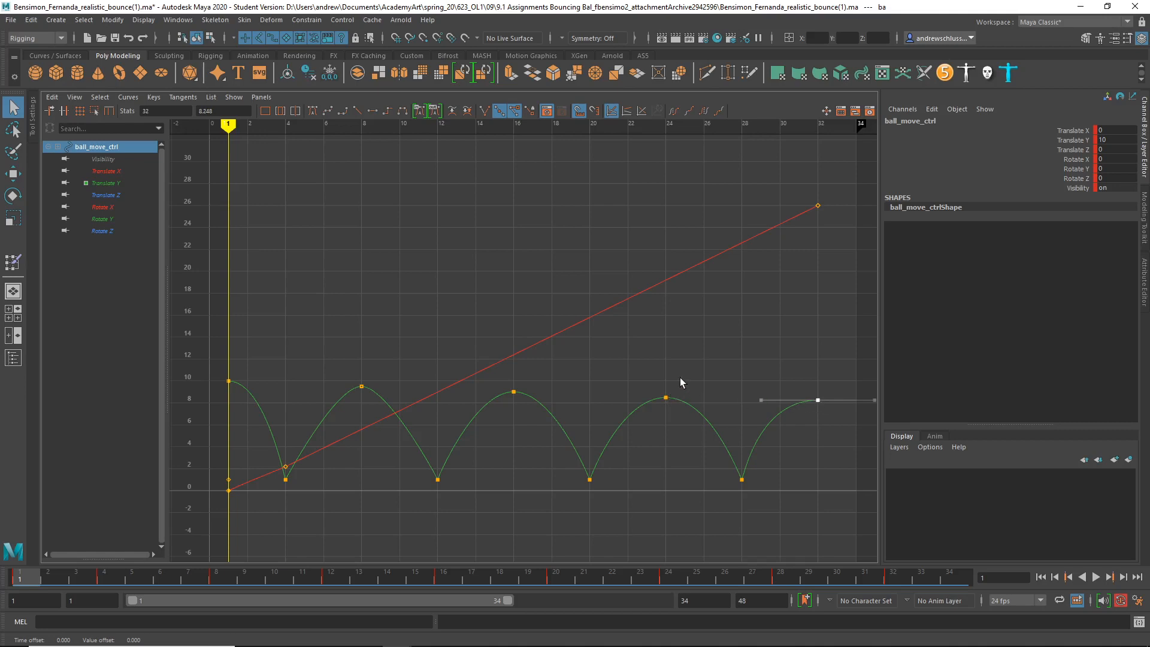
pyautogui.moveTo(352, 363)
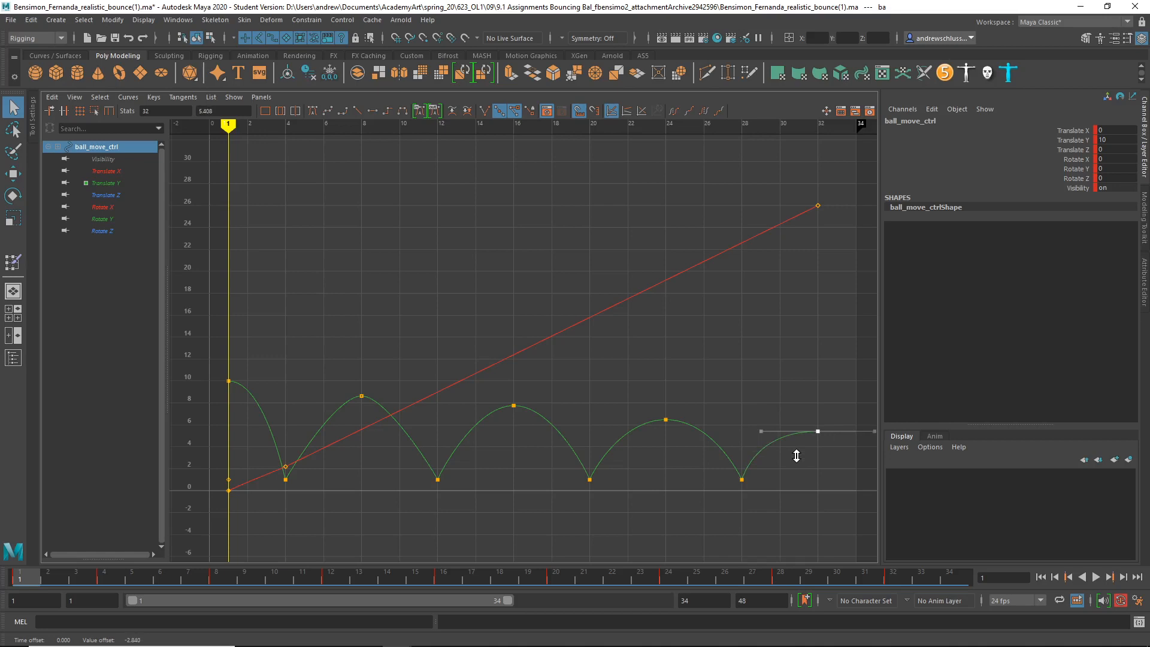
pyautogui.moveTo(469, 373)
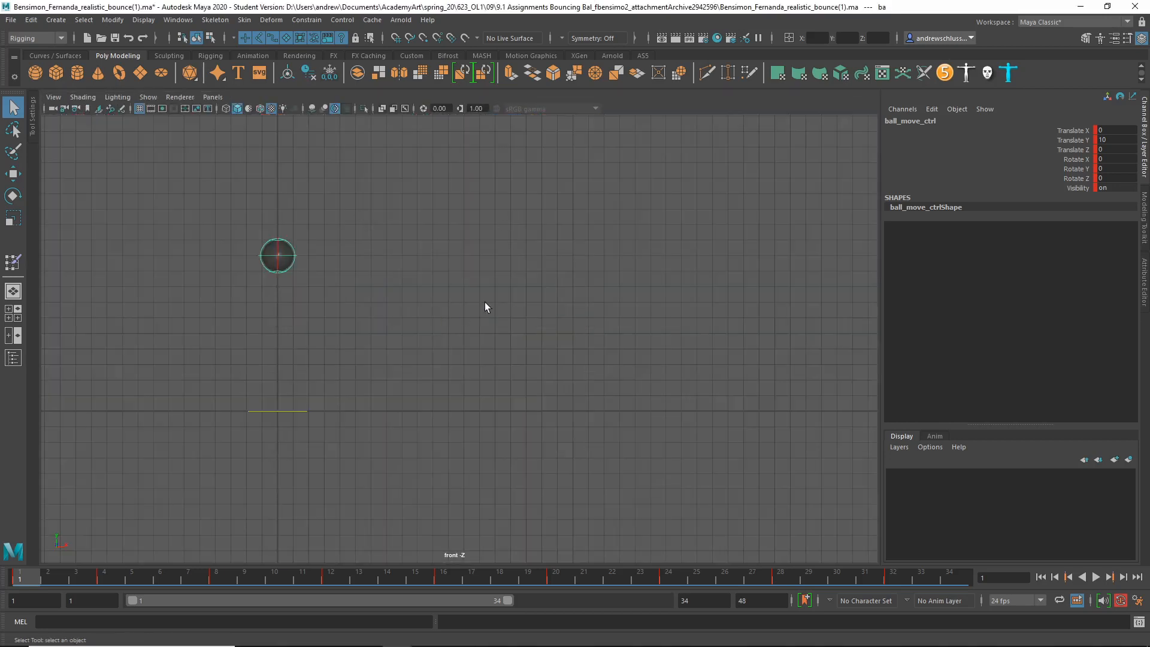
pyautogui.click(1095, 577)
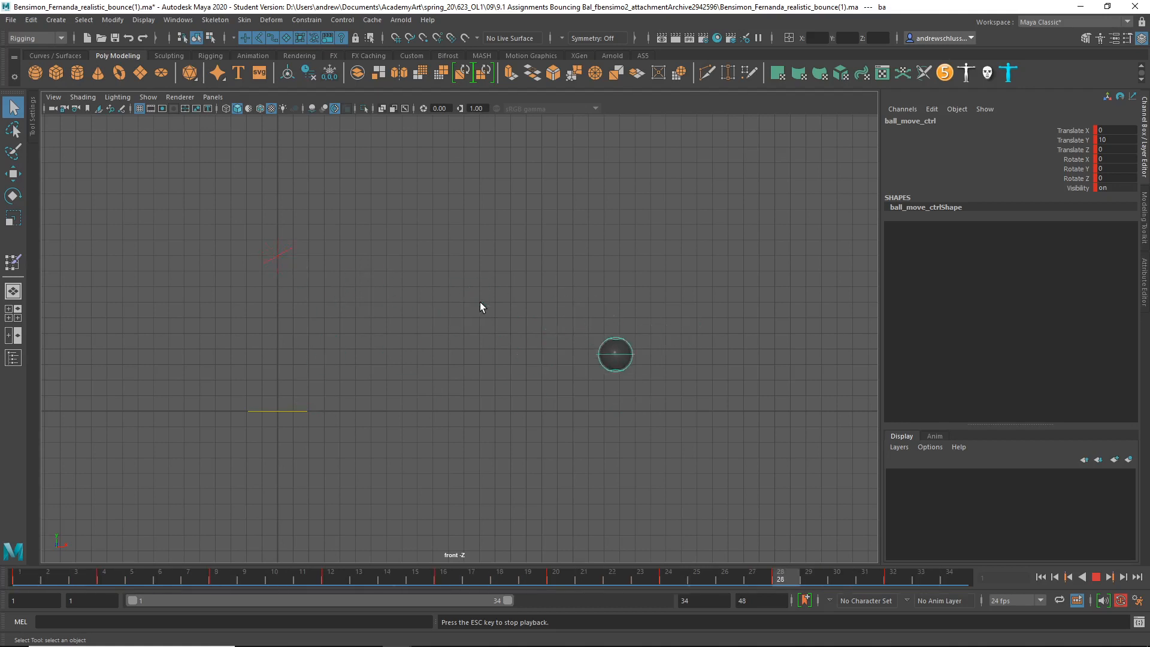
pyautogui.press('6')
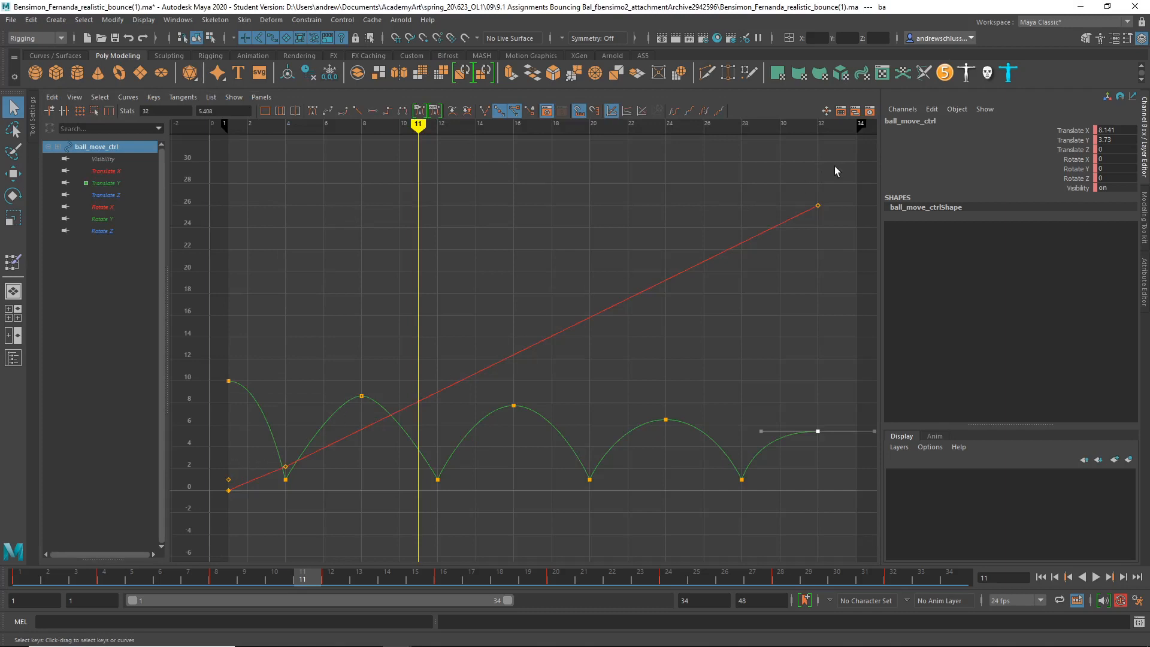
pyautogui.moveTo(501, 233)
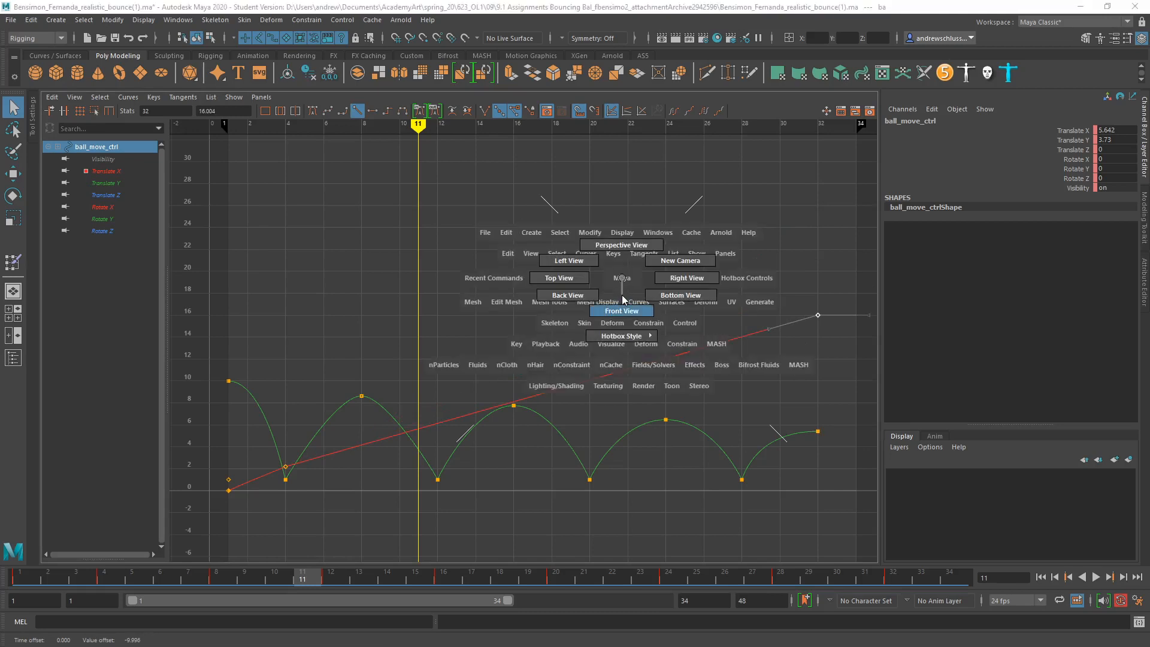
# - Switch the viewport panel back to the Front View
pyautogui.click(619, 310)
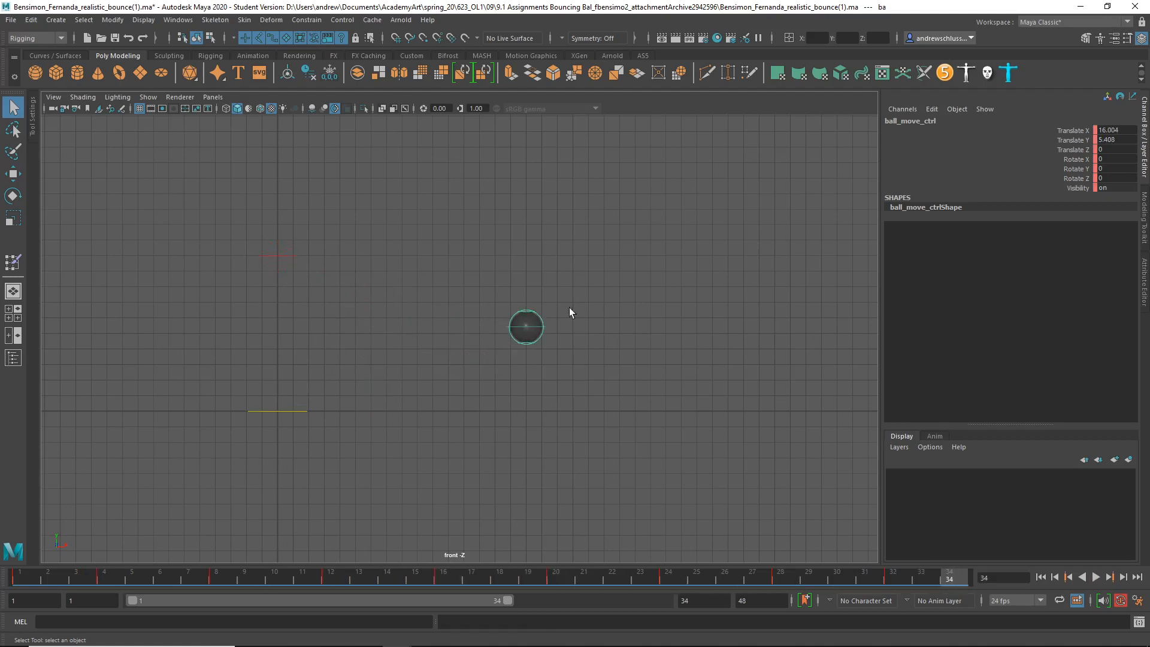
# - Play the shorter-travel bounce, rewind to frame 1, and enable the curve selection mask
pyautogui.click(725, 576)
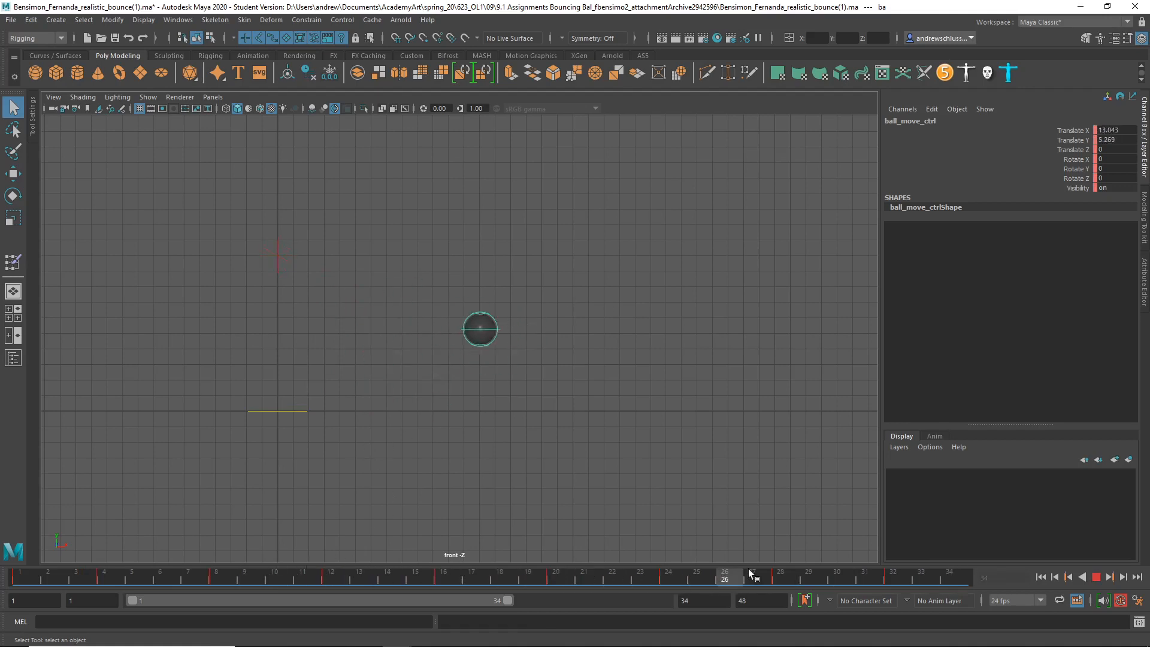
pyautogui.click(20, 577)
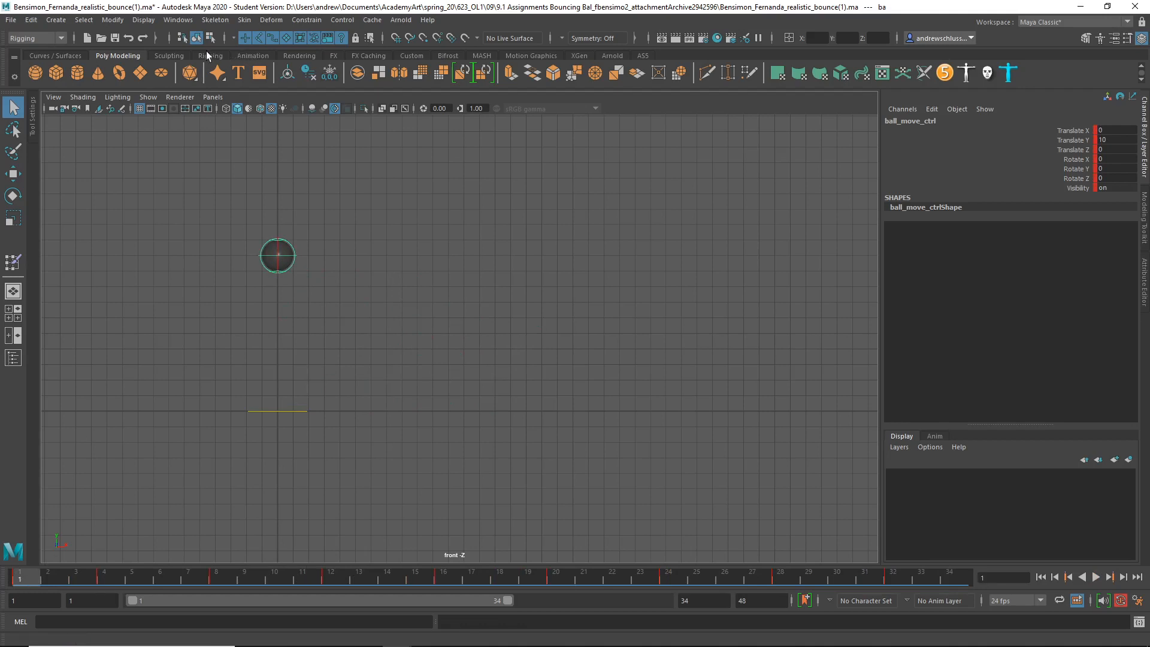
pyautogui.moveTo(181, 66)
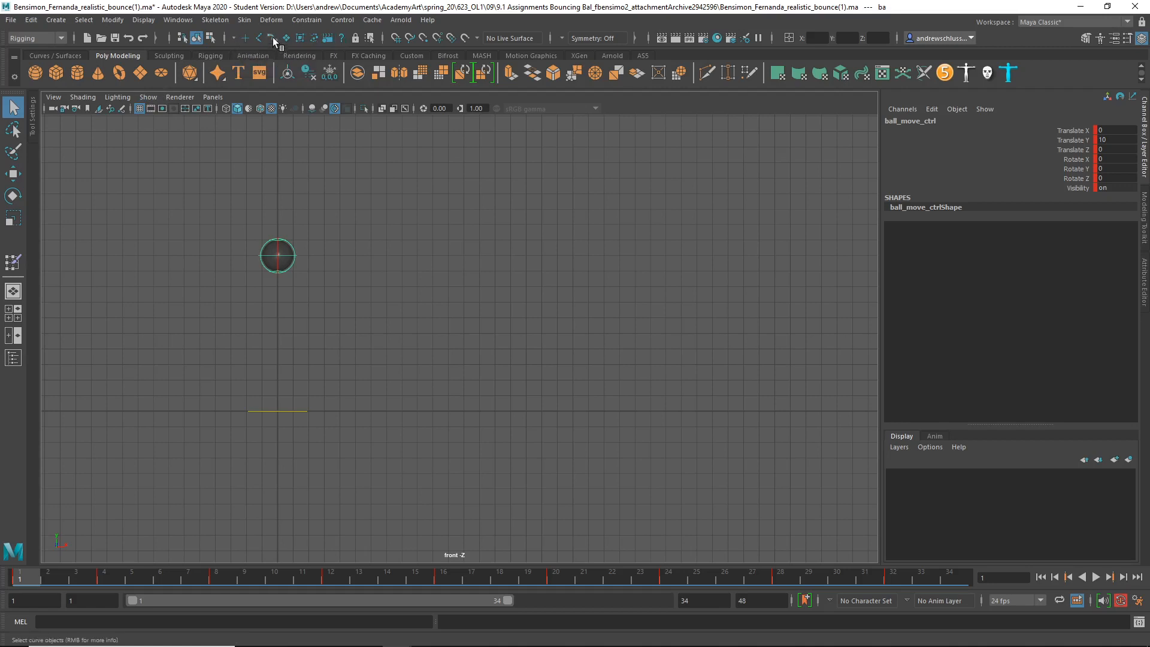
pyautogui.click(277, 256)
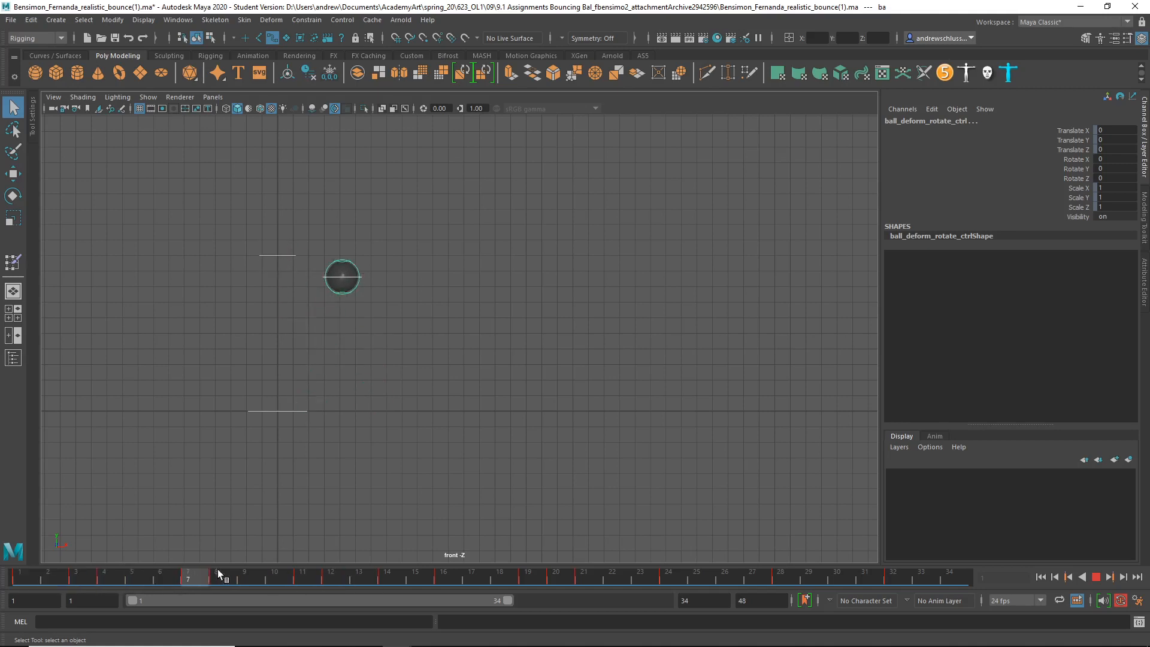
# - Remove one inbetween frame at frame 14 and another at frame 17, ending on frame 20
pyautogui.click(331, 576)
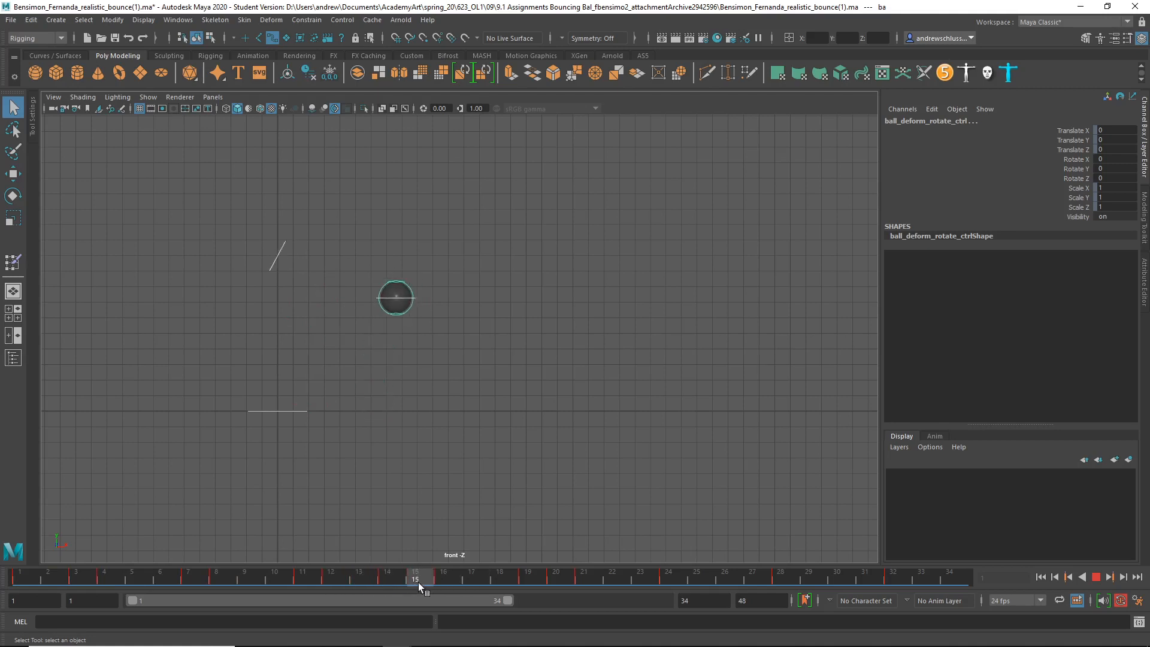
pyautogui.click(388, 577)
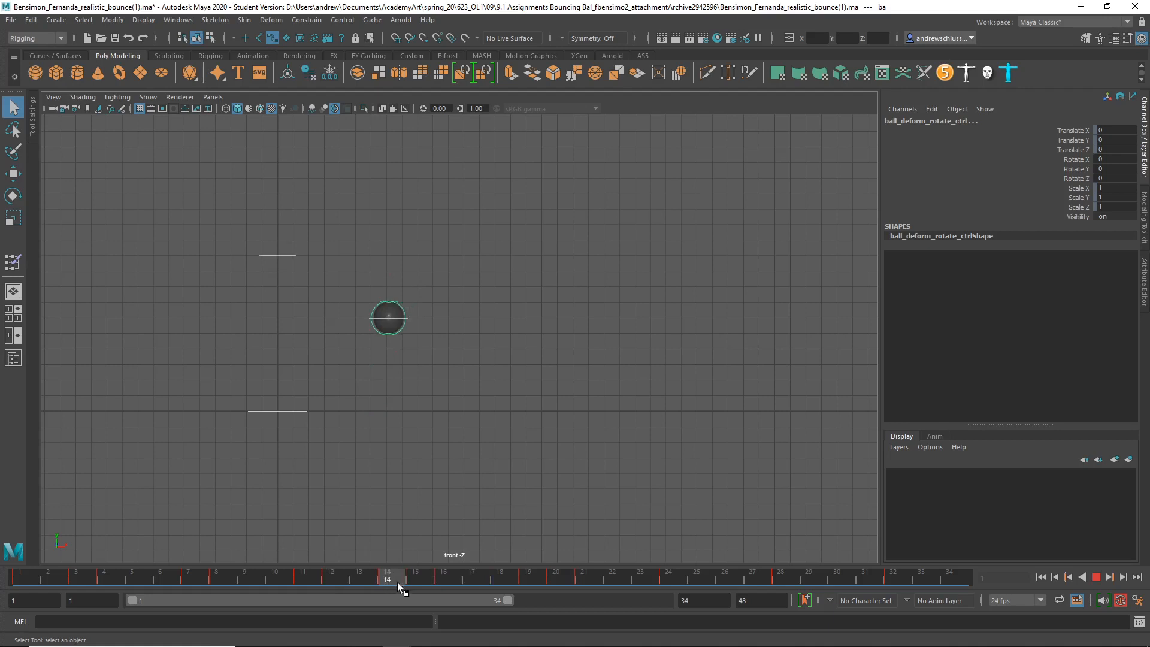
pyautogui.rightClick(397, 580)
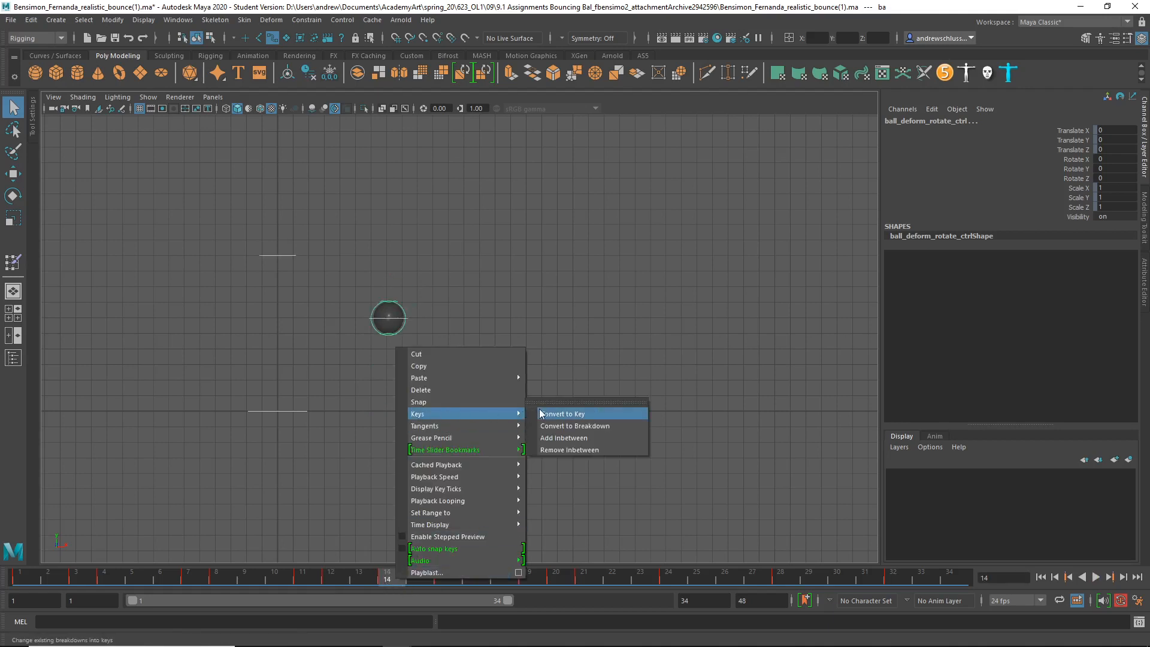
pyautogui.click(568, 450)
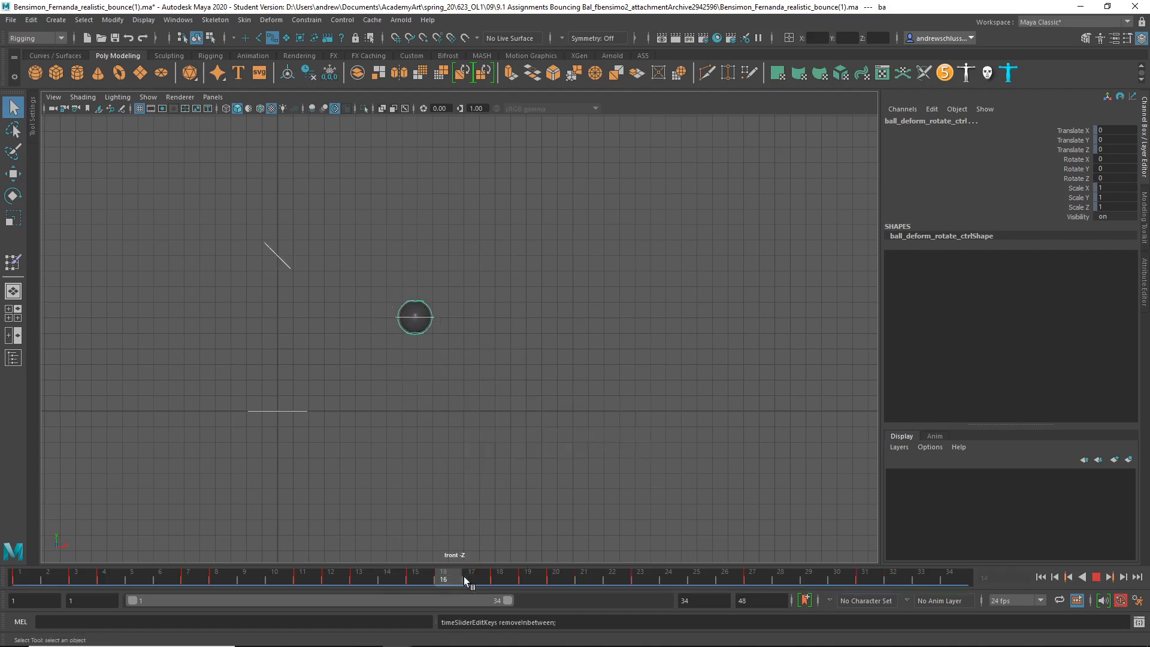
pyautogui.rightClick(467, 579)
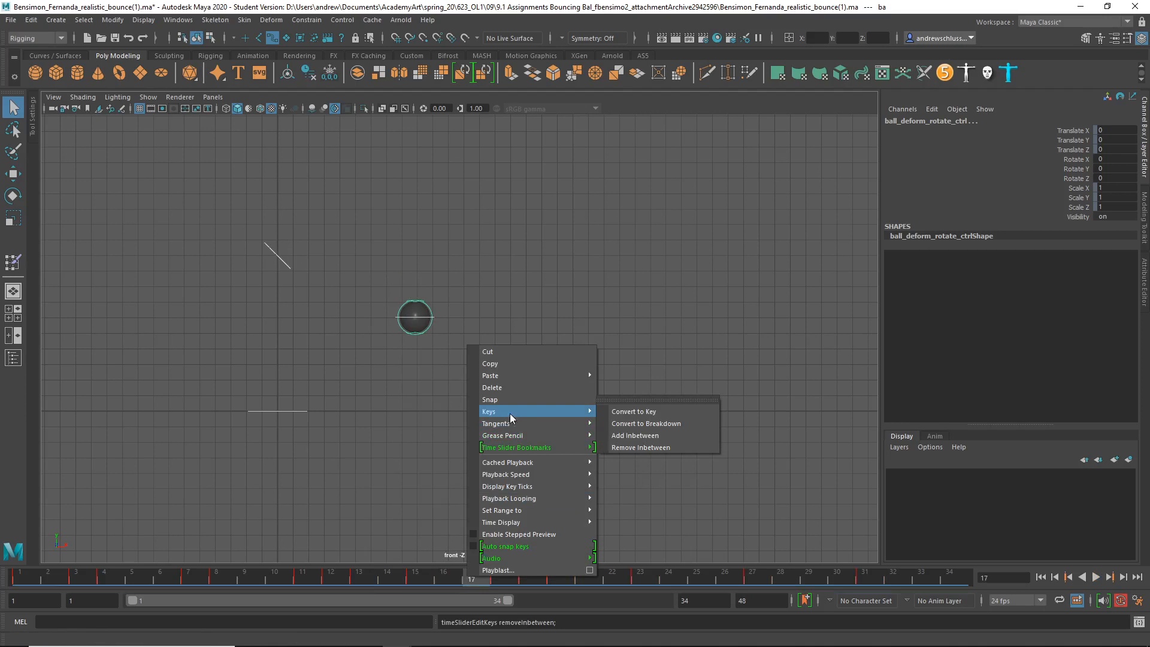
pyautogui.click(640, 448)
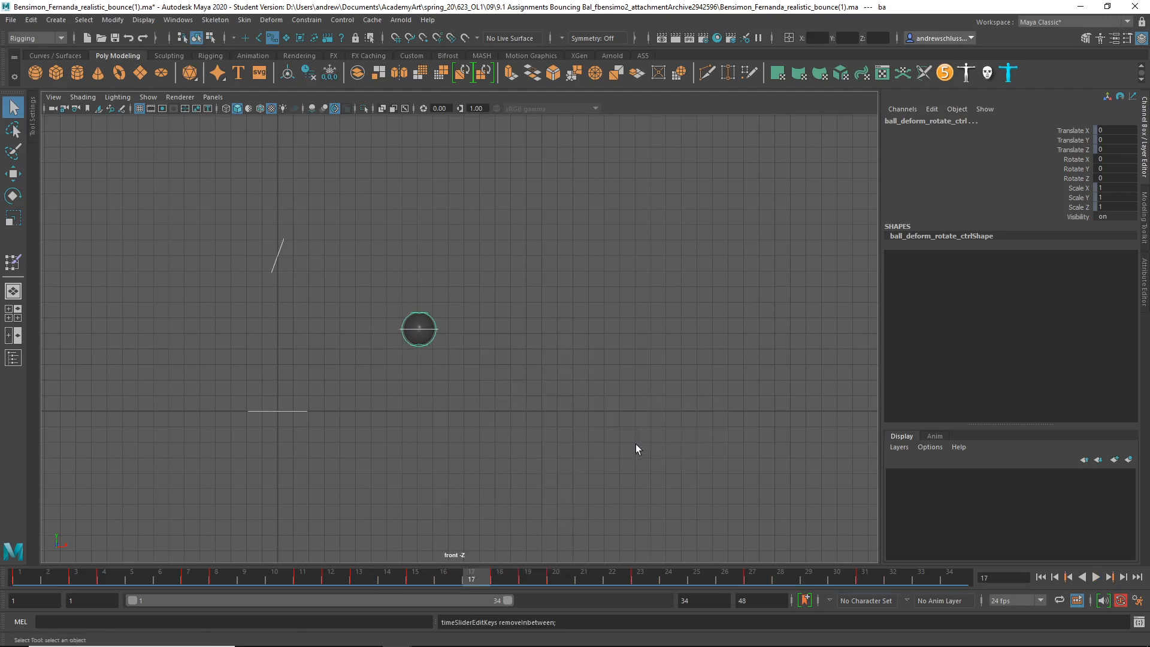
pyautogui.click(558, 572)
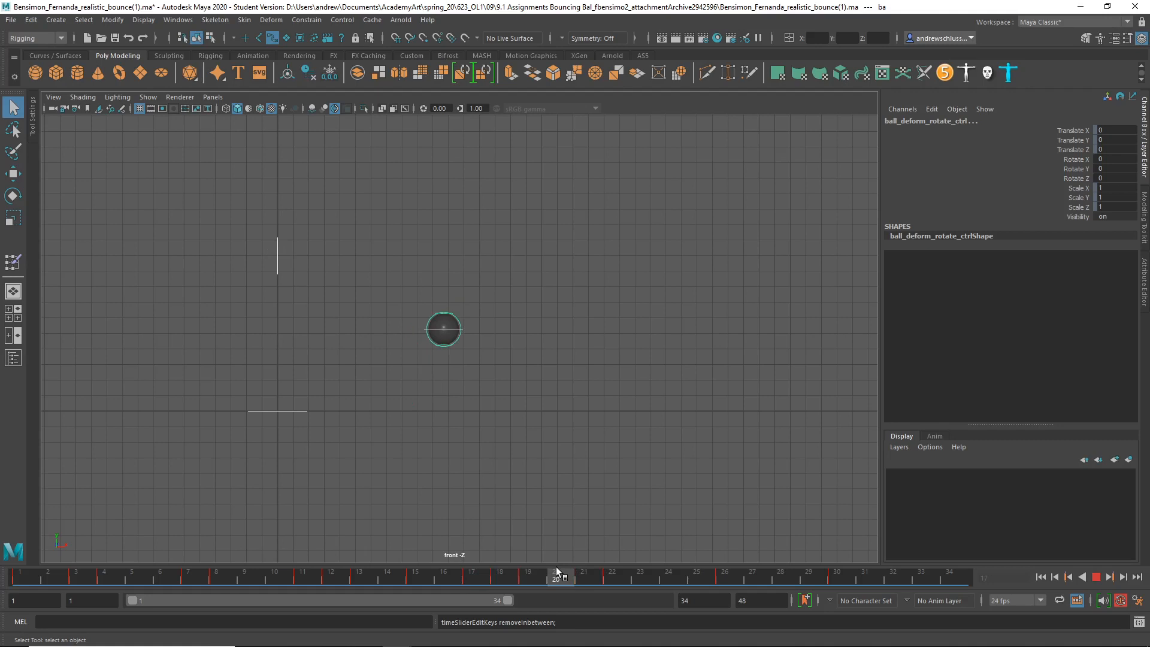
# - Remove an inbetween at frame 20, scrub frames 22–24 to check, and return to frame 1
pyautogui.rightClick(558, 576)
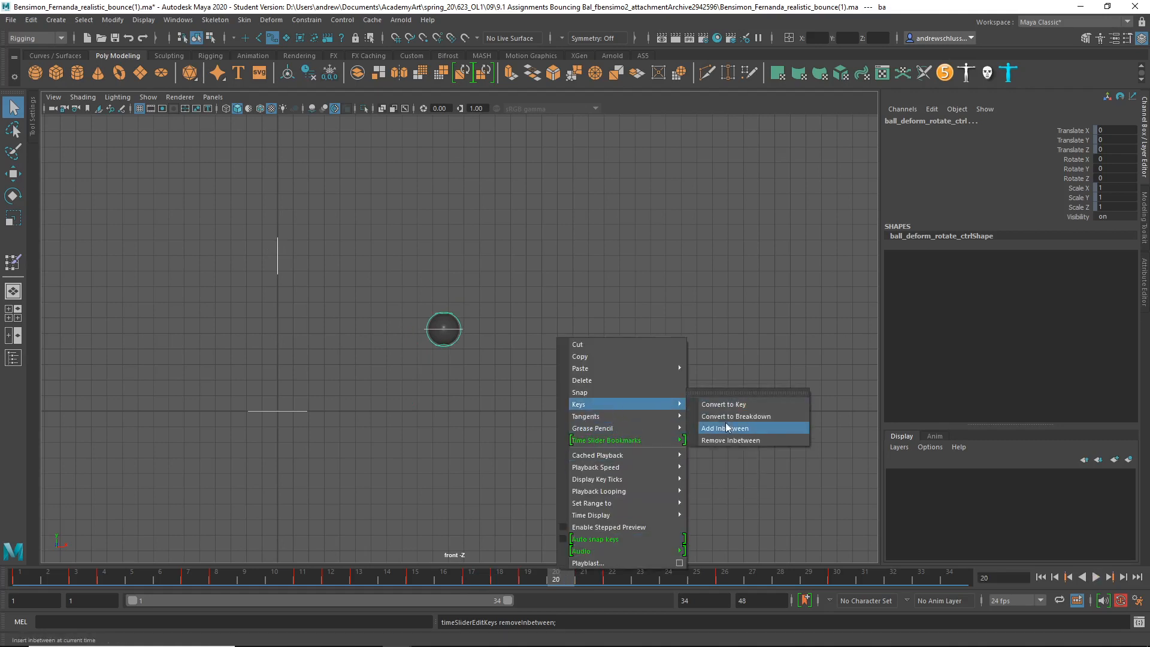
pyautogui.click(725, 427)
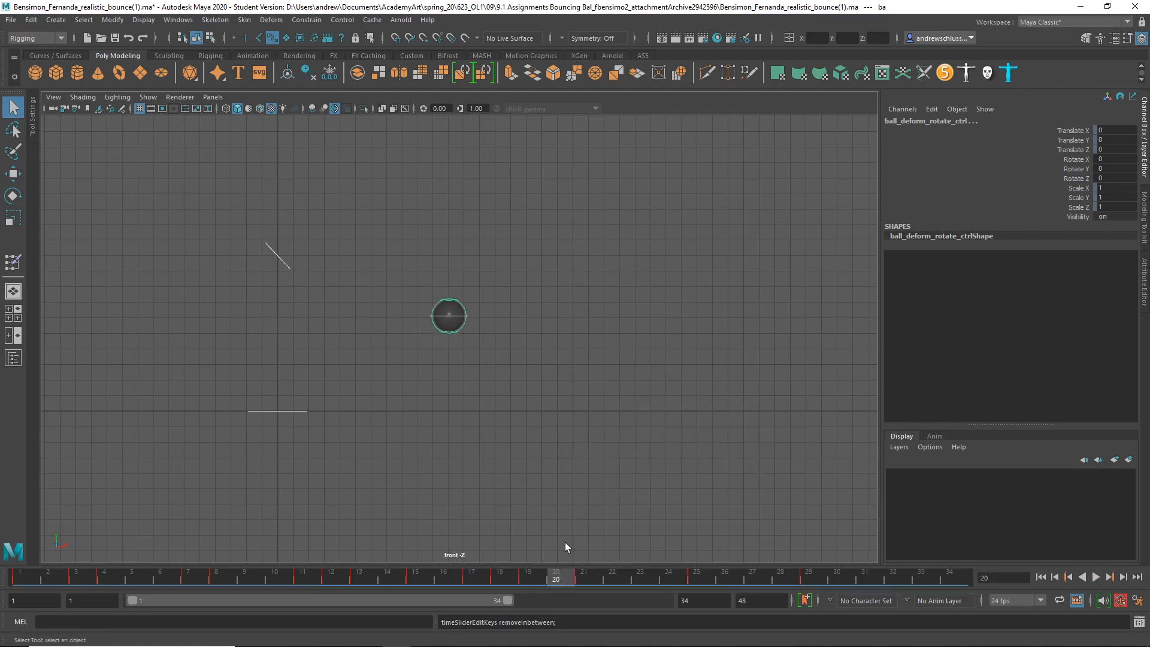
pyautogui.click(629, 577)
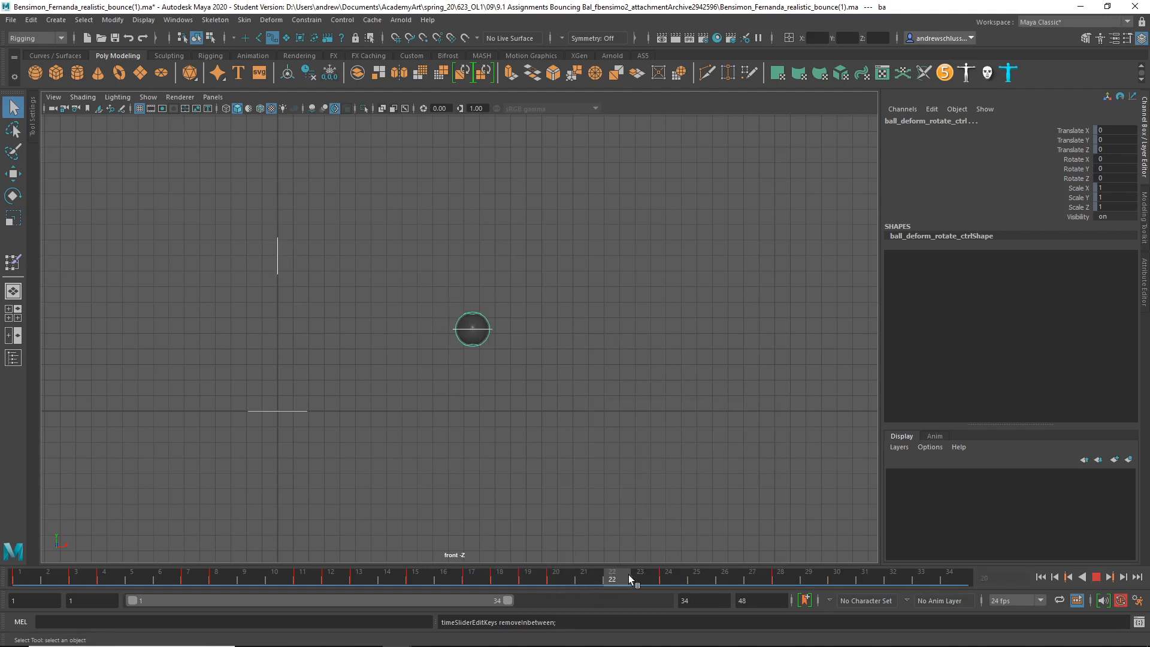
pyautogui.click(585, 579)
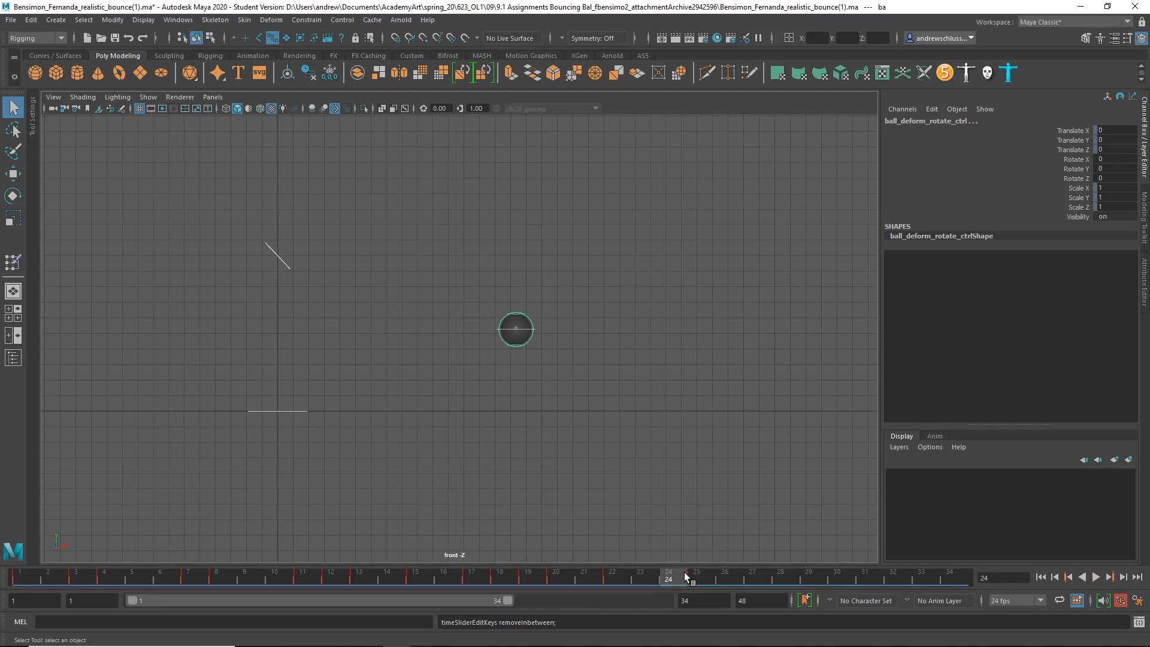
pyautogui.click(1094, 577)
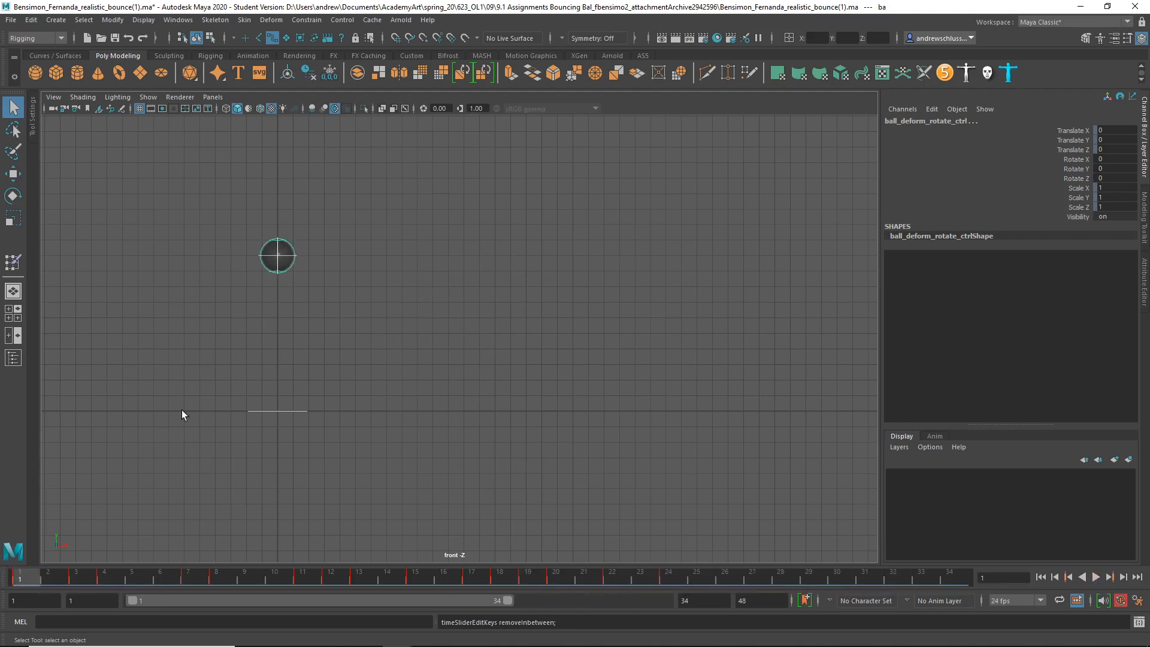
# - Jump to frame 22 to check the ball touching the ground, then clear the selection
pyautogui.click(1095, 578)
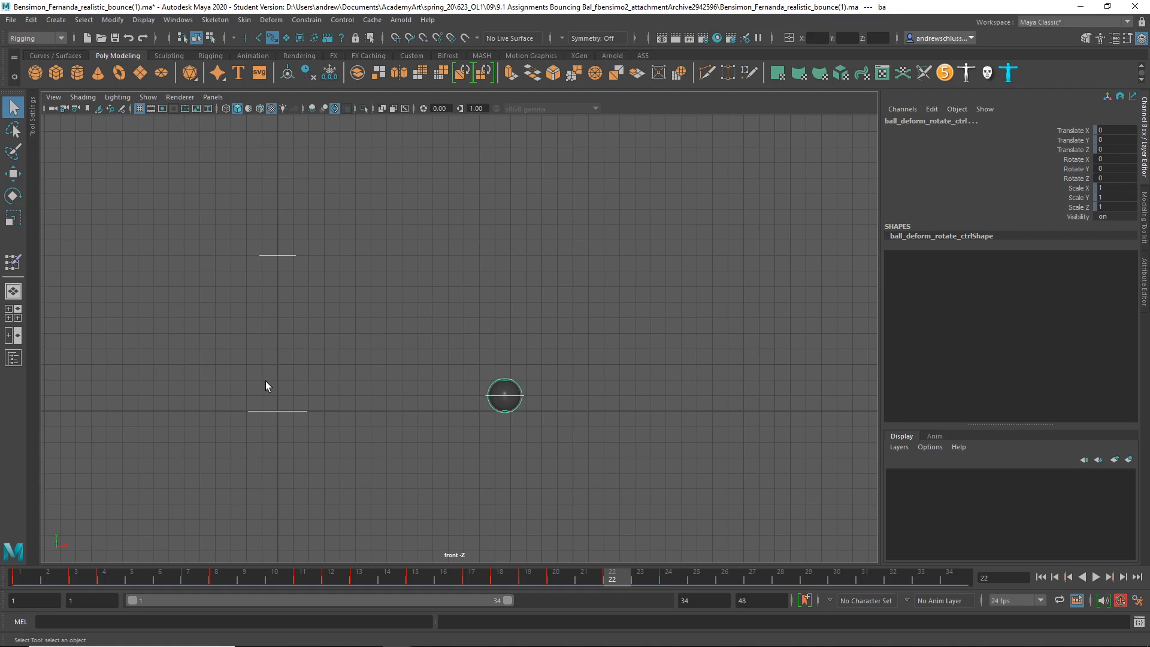
pyautogui.moveTo(411, 350)
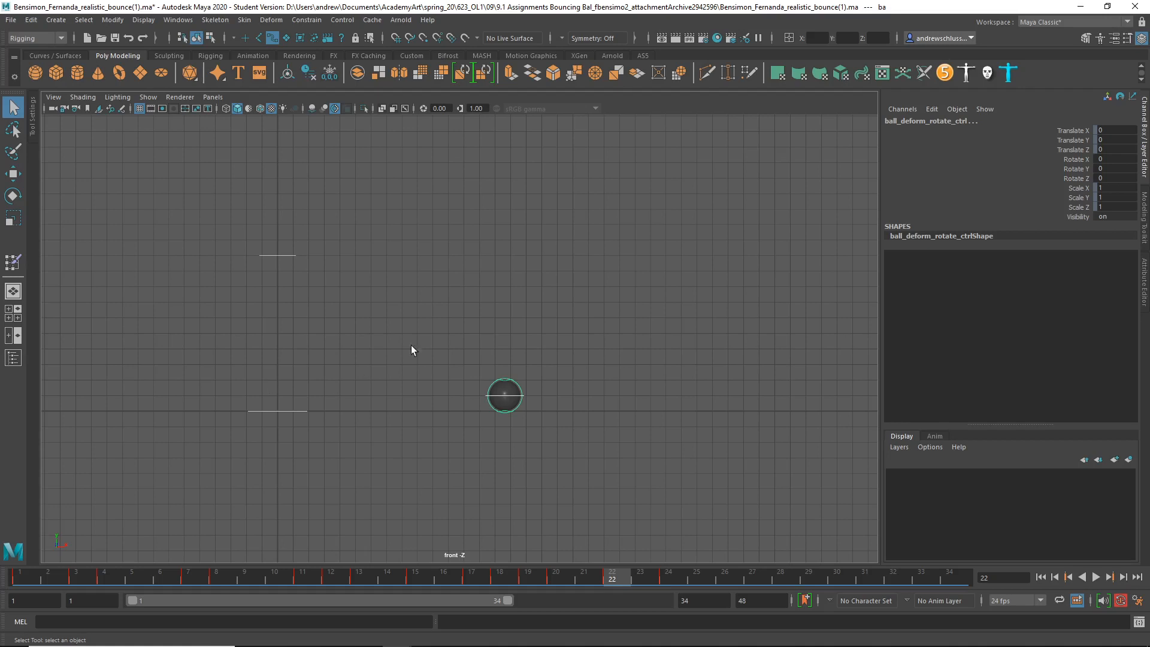
pyautogui.click(424, 238)
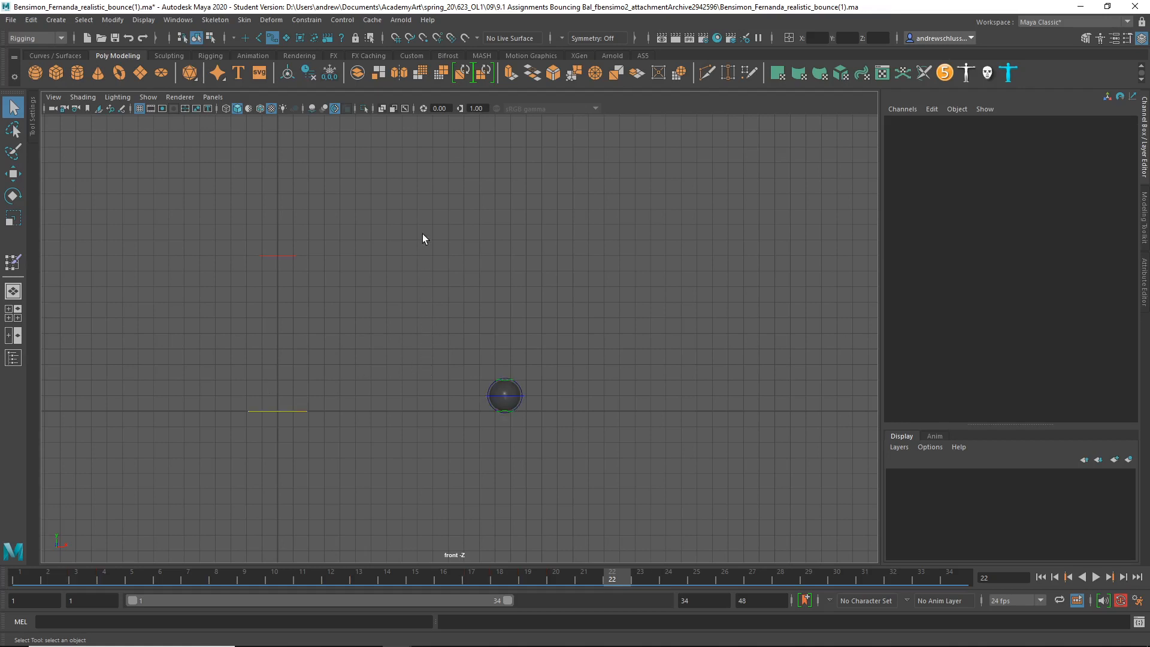